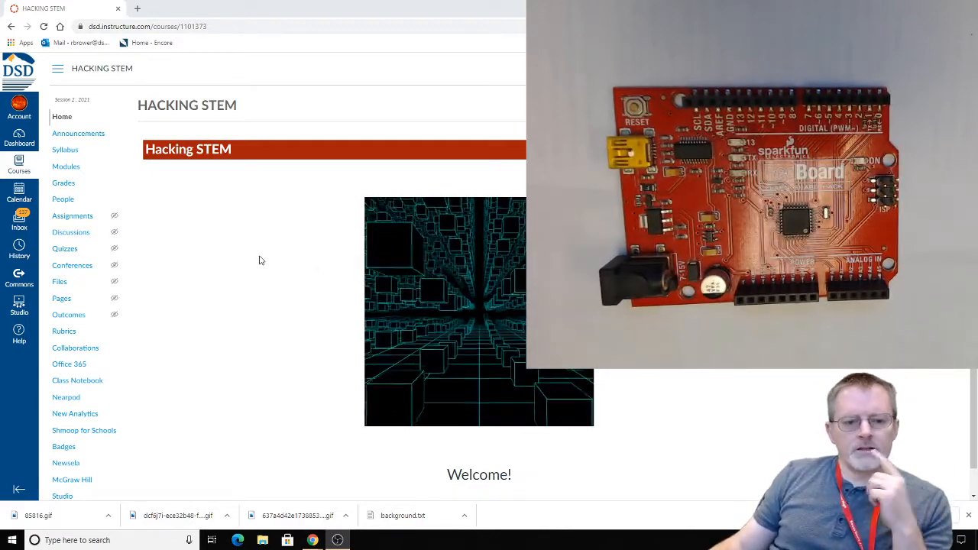
pyautogui.moveTo(79, 174)
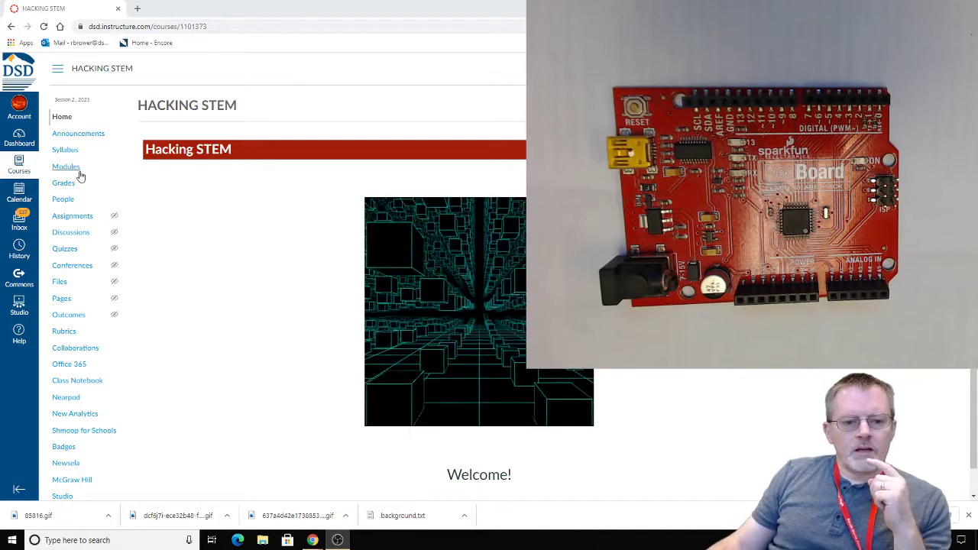
# - Show the Hacking STEM course Modules list and choose the Week 1 Arduino IDE item
pyautogui.click(66, 166)
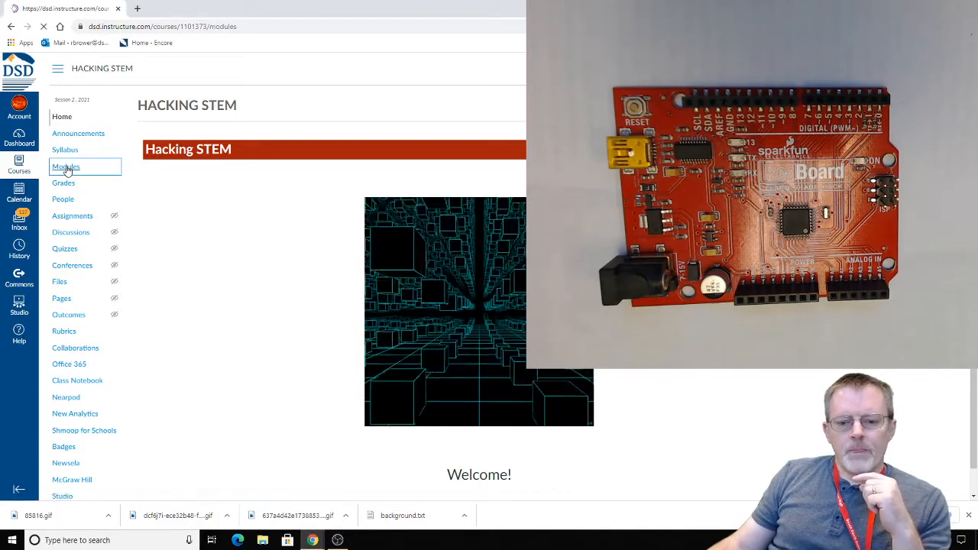
pyautogui.click(65, 166)
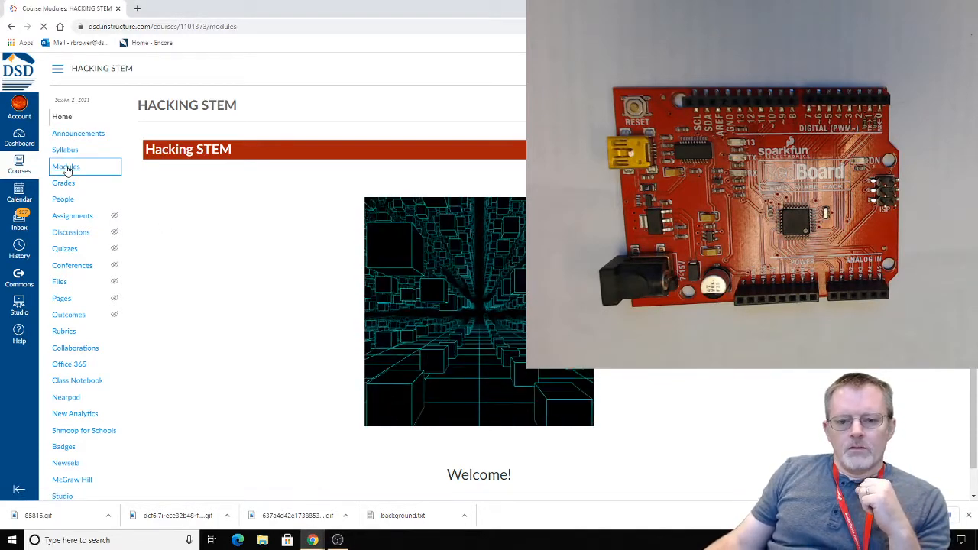
pyautogui.click(66, 166)
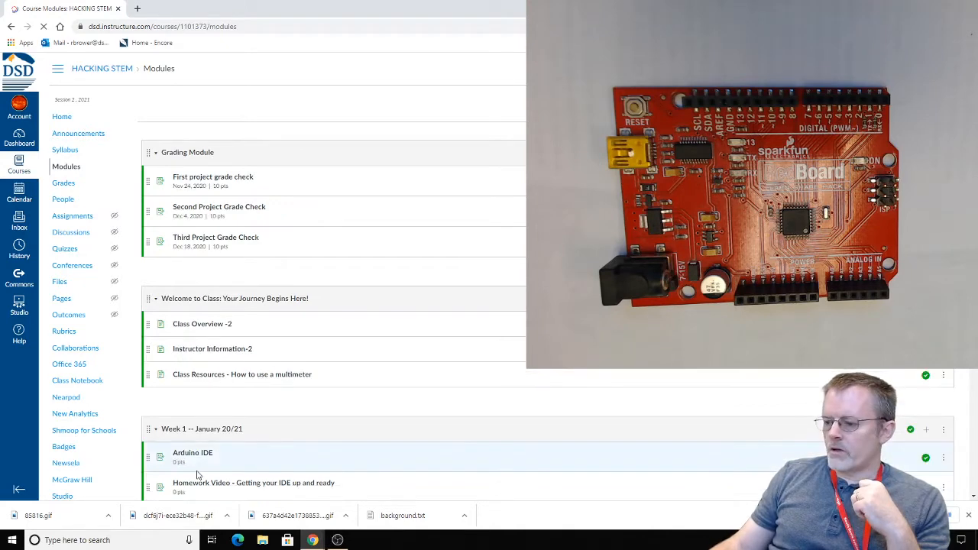
pyautogui.click(192, 453)
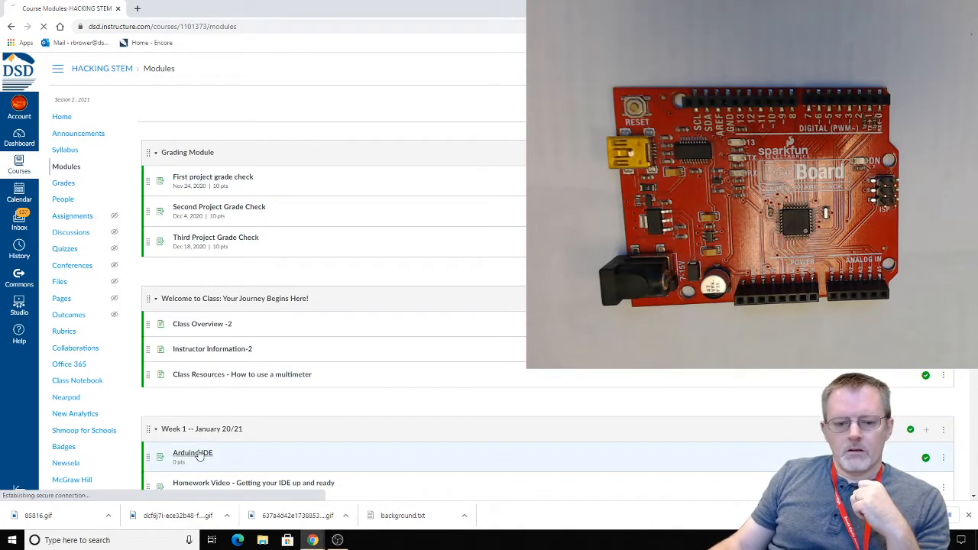
# - View the Arduino IDE assignment and scroll to its arduino.cc software link
pyautogui.click(192, 452)
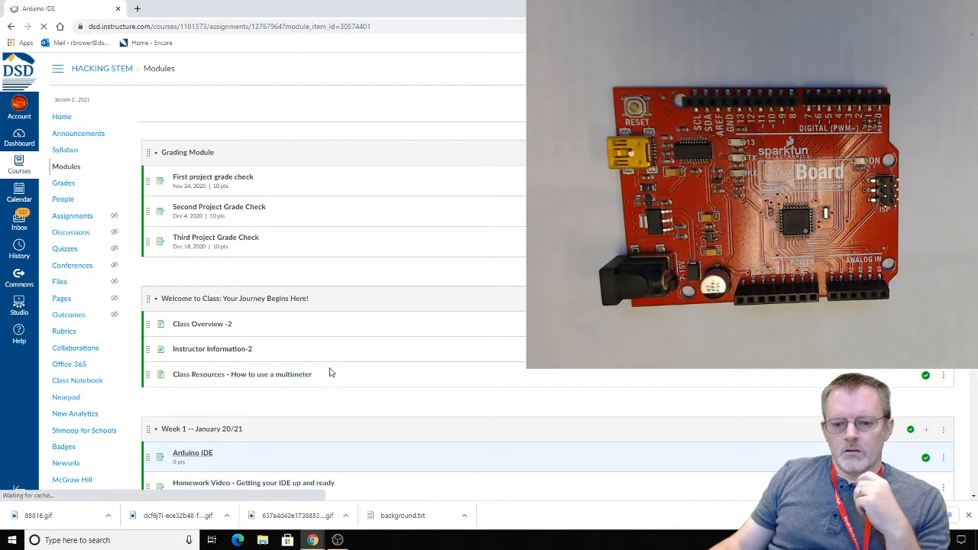
pyautogui.click(193, 452)
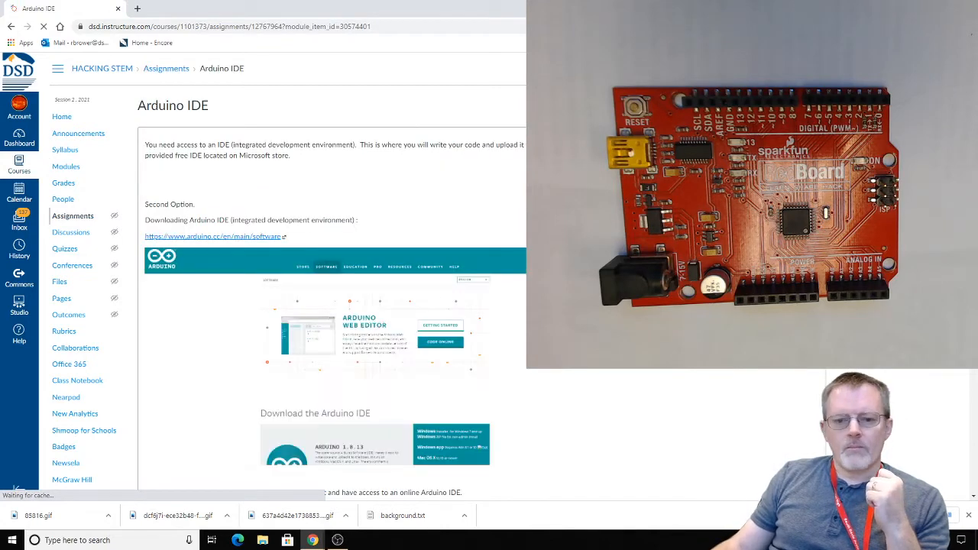
pyautogui.scroll(-3)
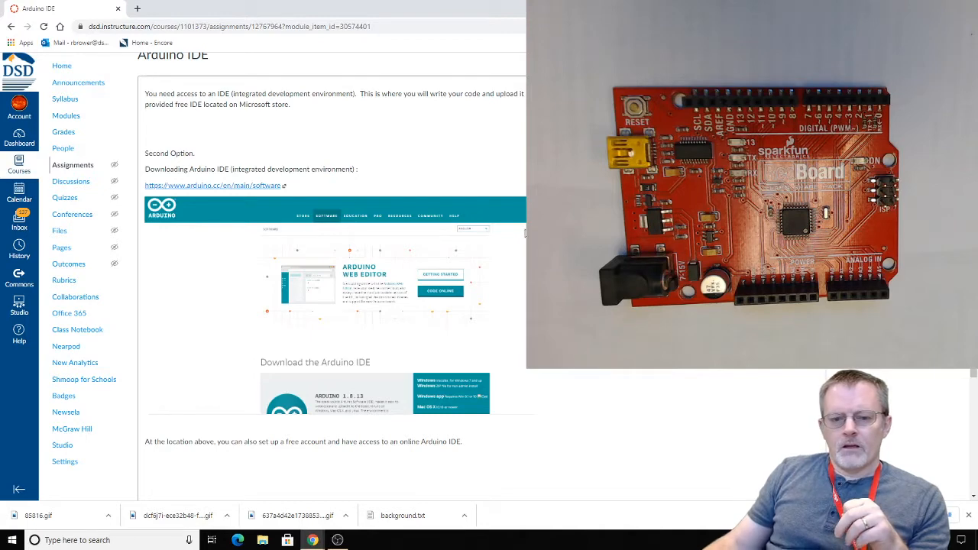
pyautogui.moveTo(475, 260)
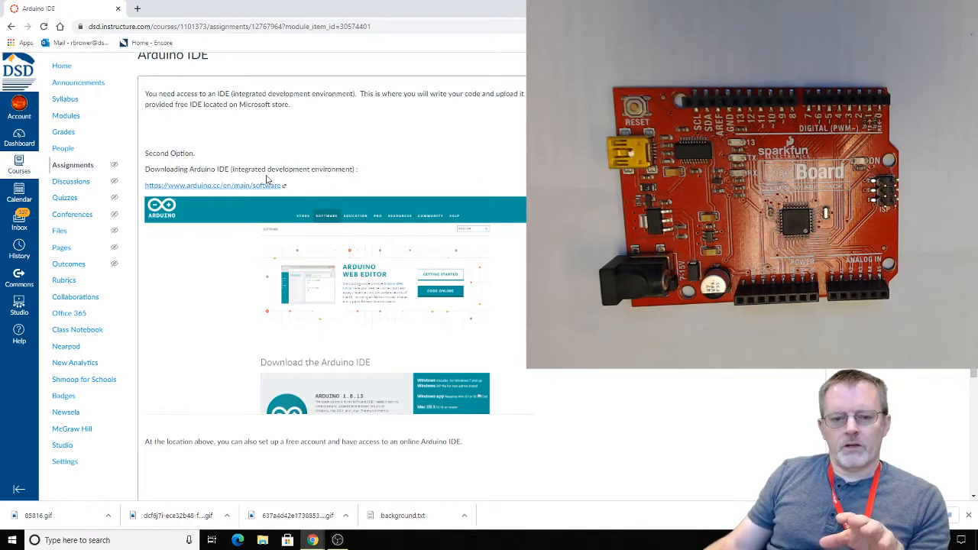
pyautogui.moveTo(236, 189)
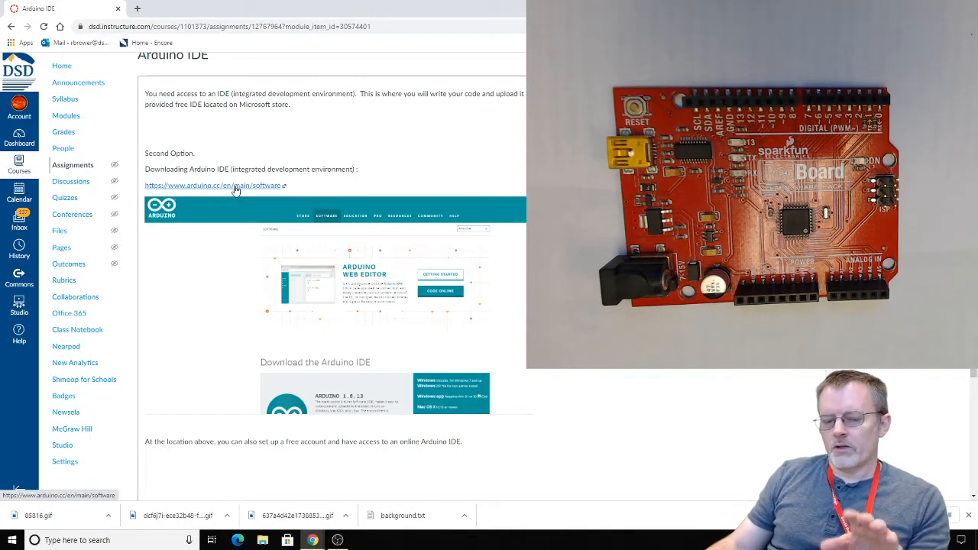
pyautogui.moveTo(246, 192)
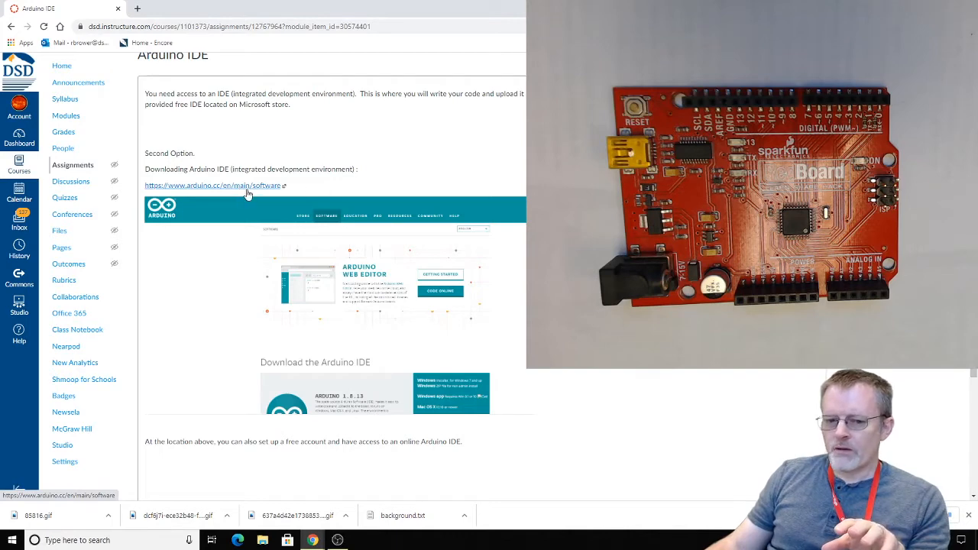
# - Follow the arduino.cc software link to the Downloads page with Arduino IDE 1.8.13
pyautogui.click(211, 185)
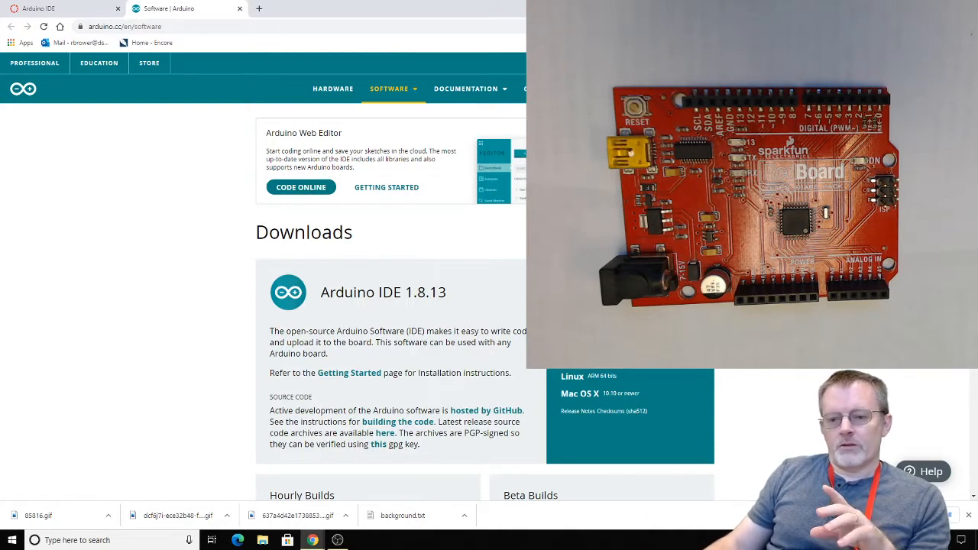
pyautogui.moveTo(507, 259)
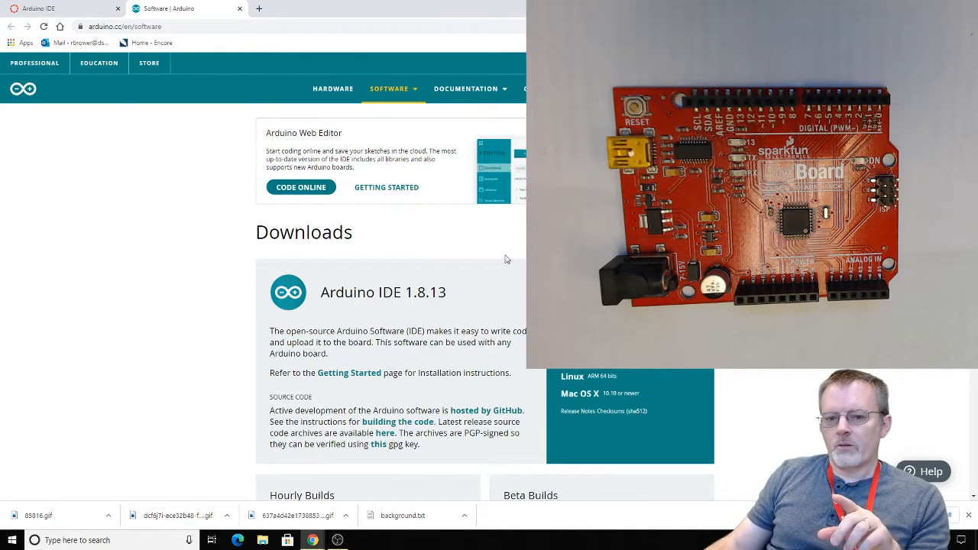
pyautogui.moveTo(307, 190)
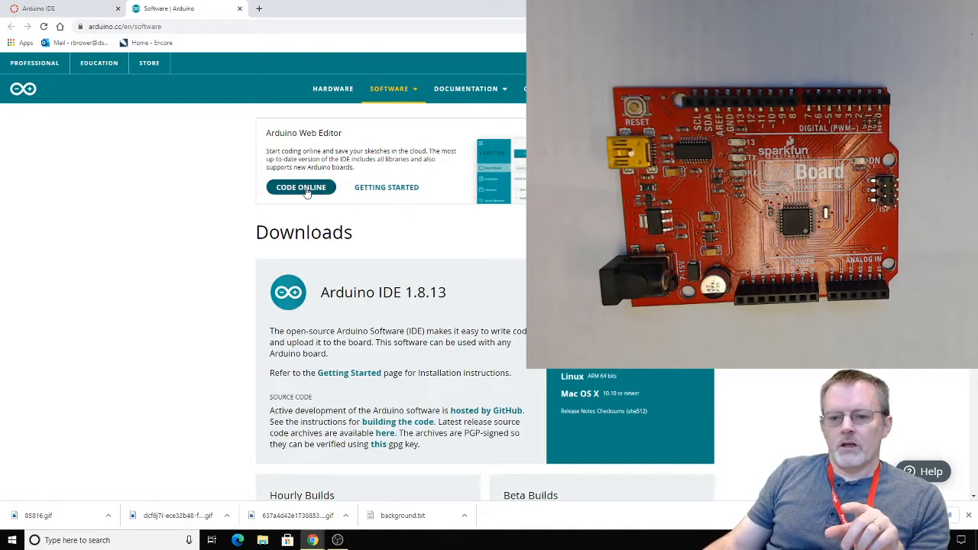
pyautogui.click(300, 187)
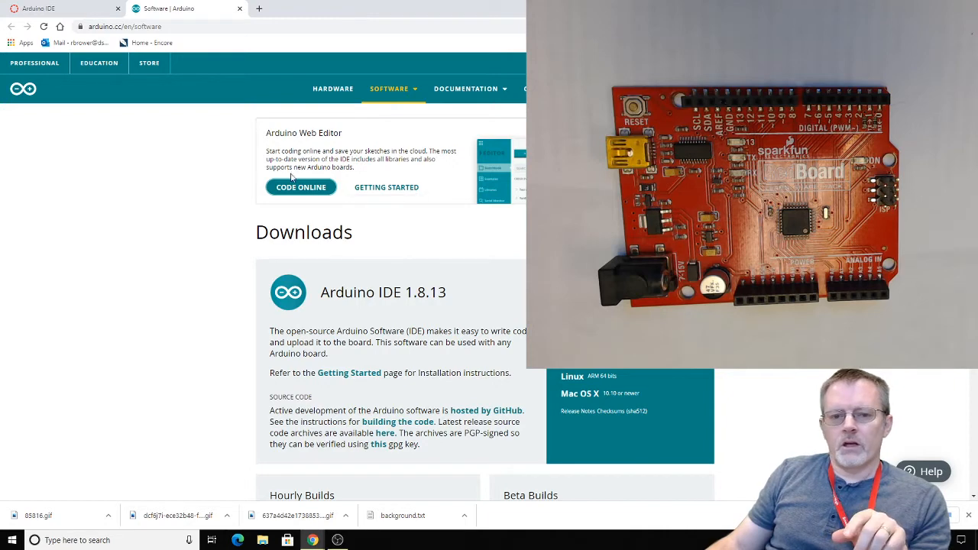
pyautogui.moveTo(141, 241)
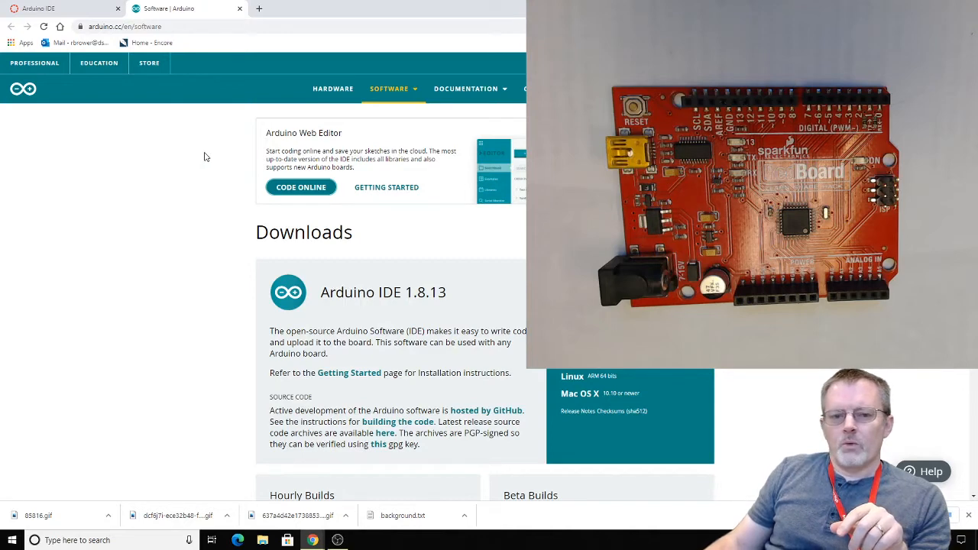
pyautogui.moveTo(238, 9)
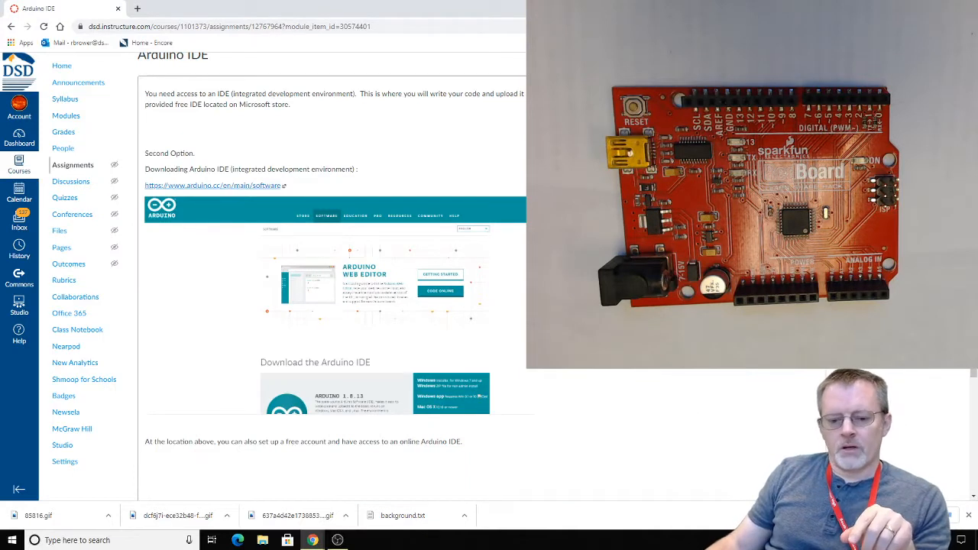
pyautogui.moveTo(500, 379)
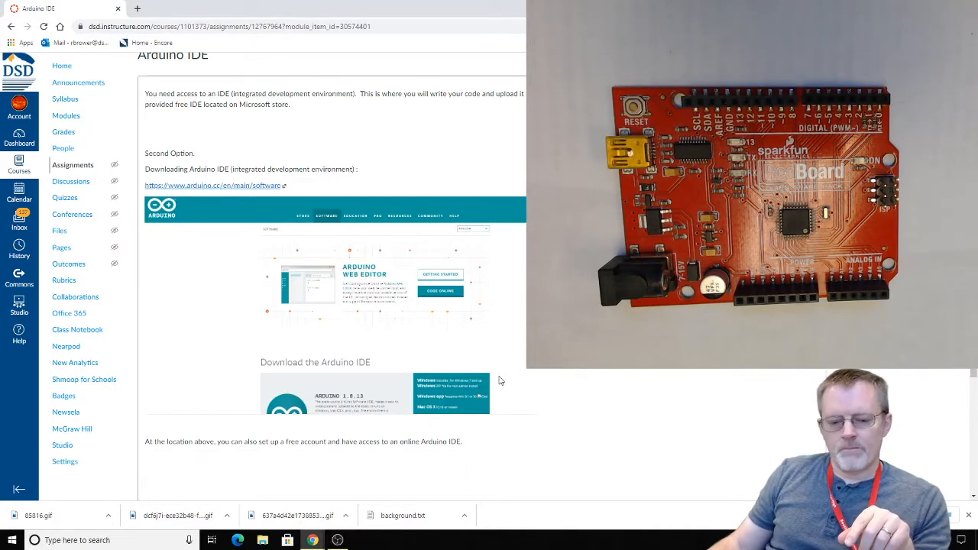
pyautogui.moveTo(594, 374)
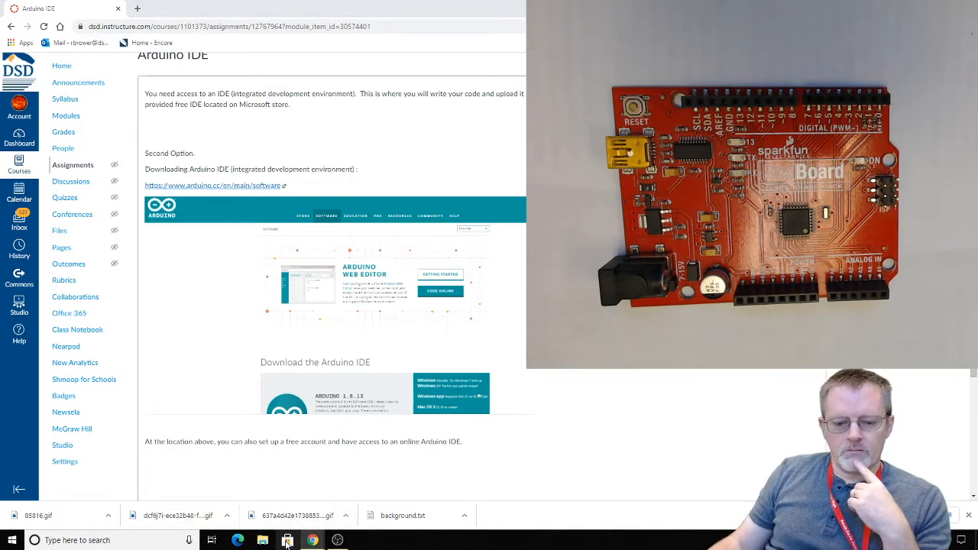
# - Launch Microsoft Store from the taskbar onto its Home page
pyautogui.click(285, 540)
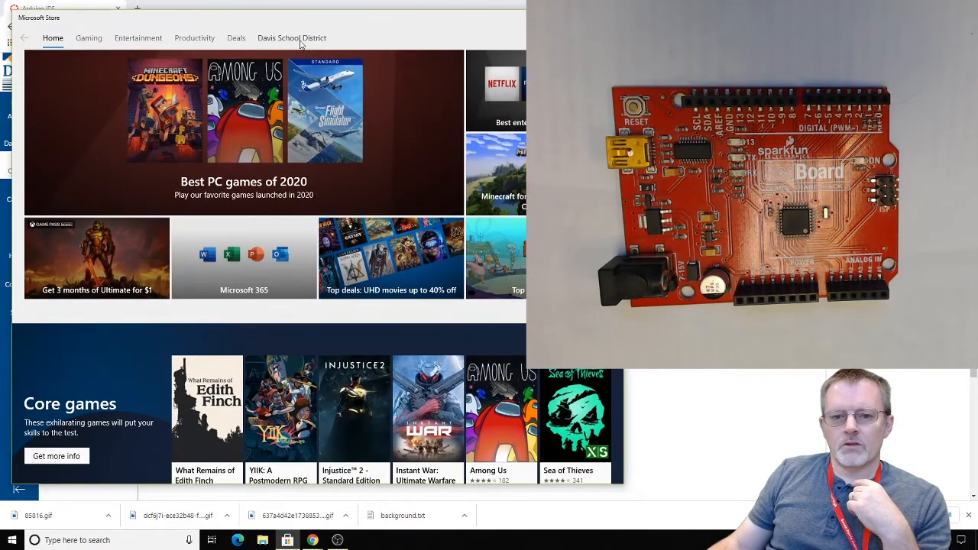
# - Browse the Davis School District app collection in Microsoft Store
pyautogui.click(292, 38)
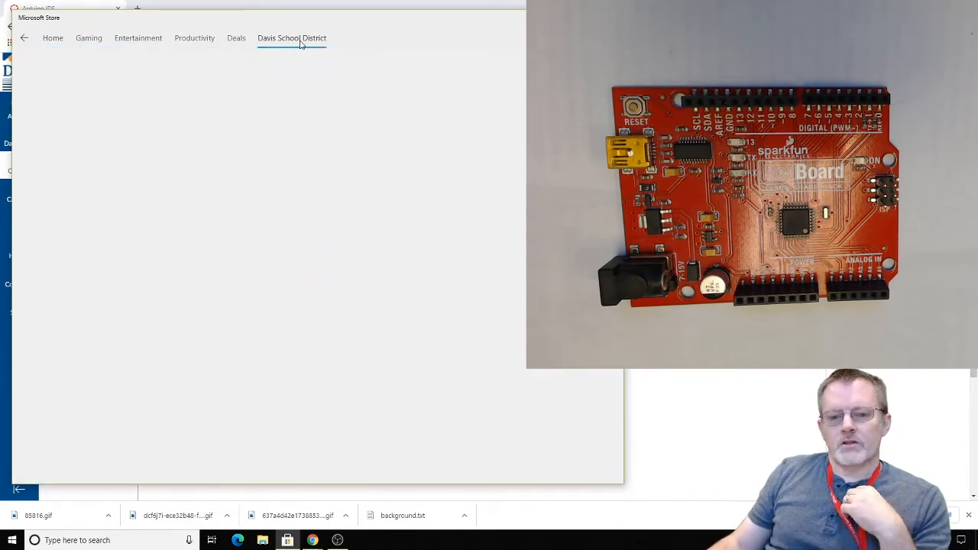
pyautogui.click(291, 38)
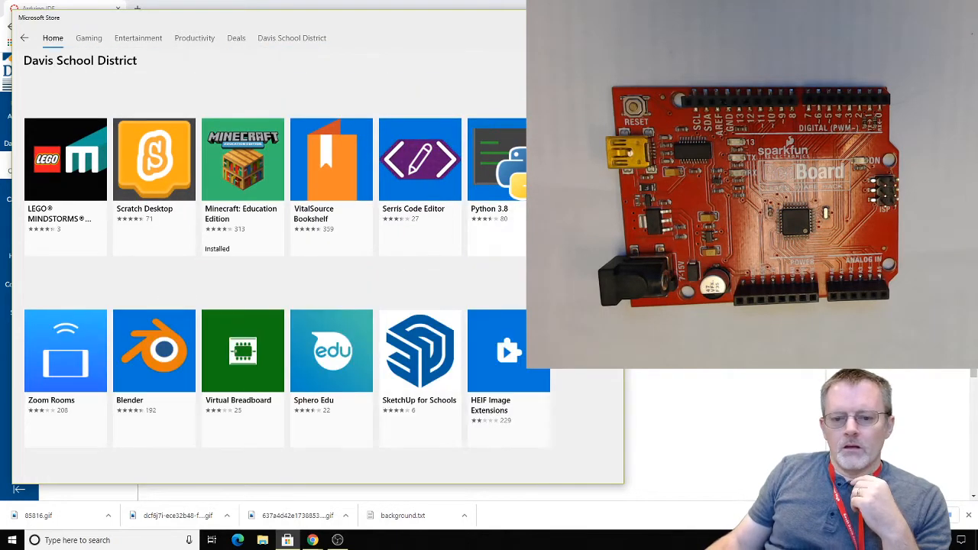
pyautogui.scroll(-3)
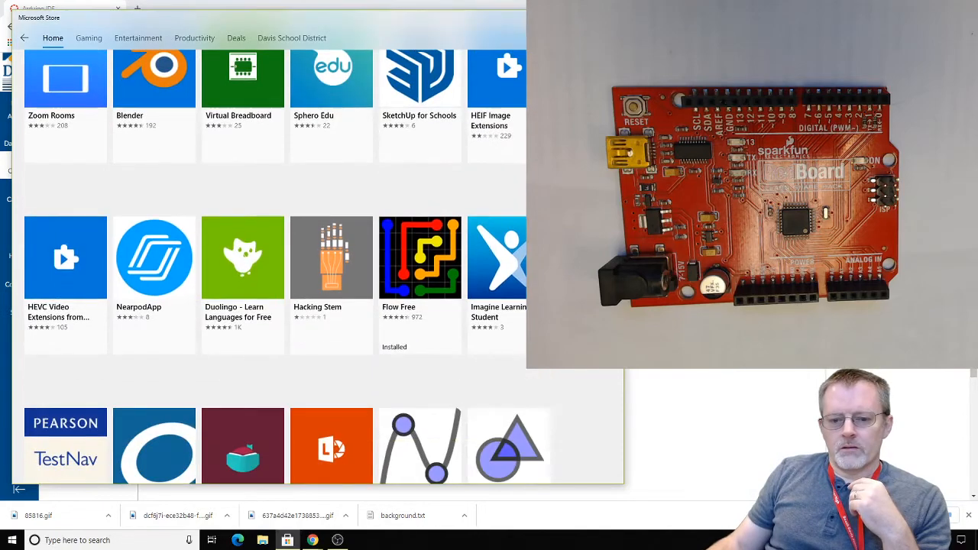
pyautogui.scroll(-3)
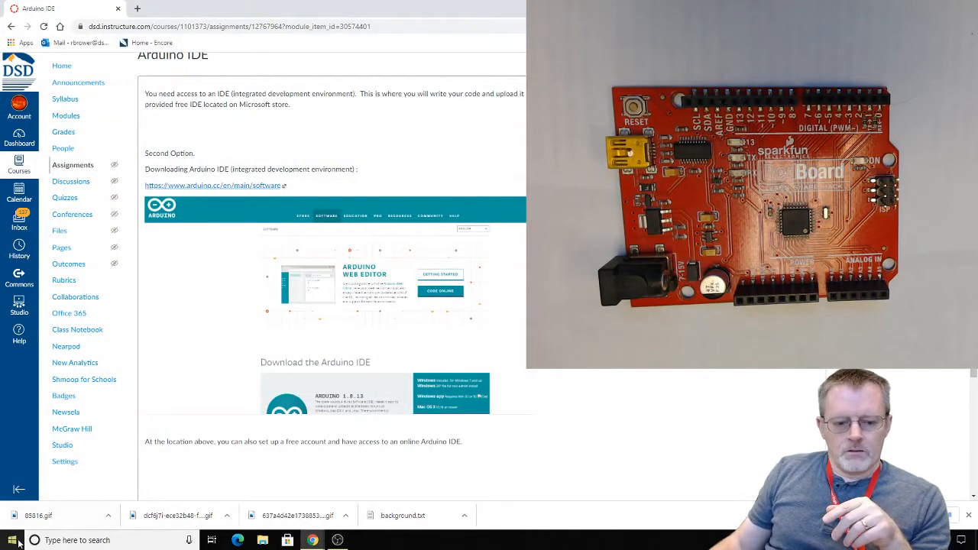
# - Bring up the Start menu's list of installed apps including Arduino IDE
pyautogui.click(10, 540)
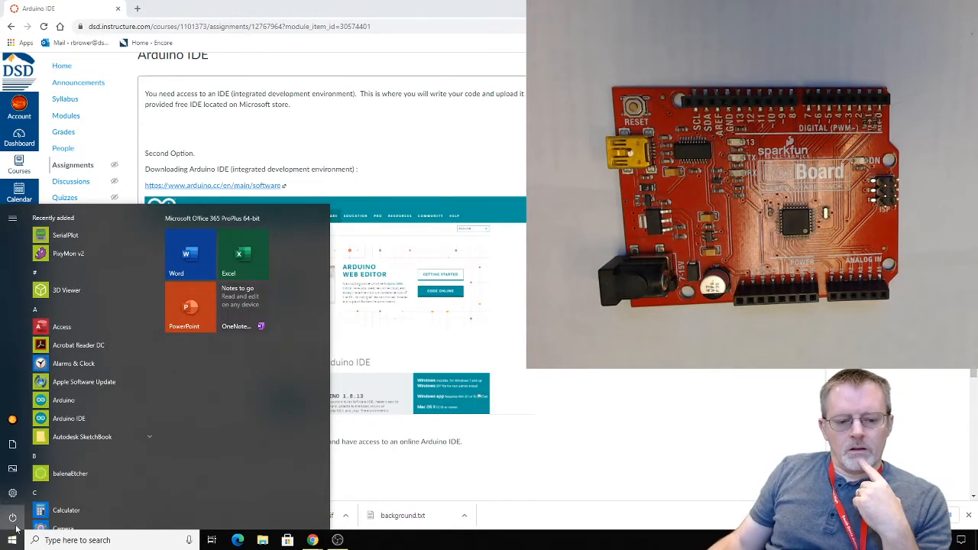
pyautogui.moveTo(79, 346)
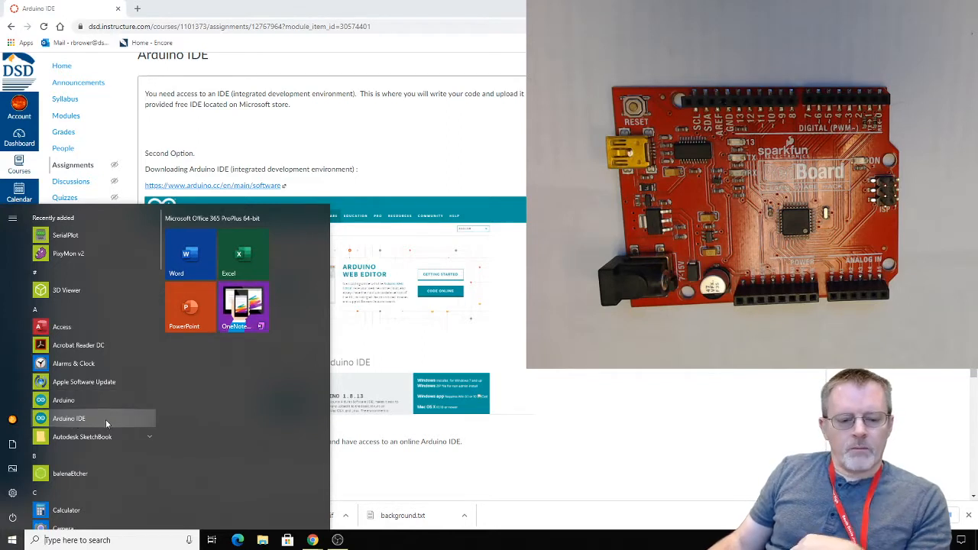
pyautogui.moveTo(83, 399)
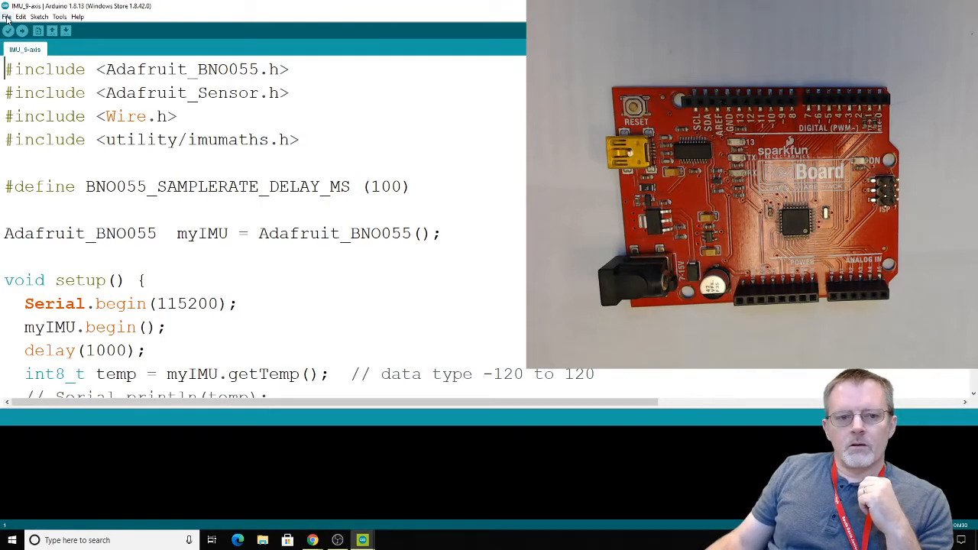
# - Look through the Edit and File menus of the IMU_9-axis sketch
pyautogui.click(26, 16)
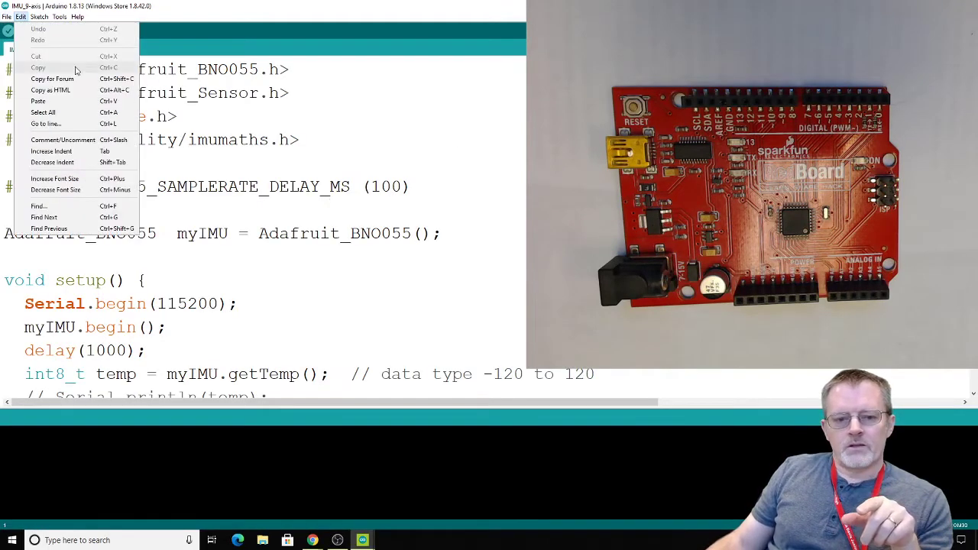
pyautogui.click(7, 16)
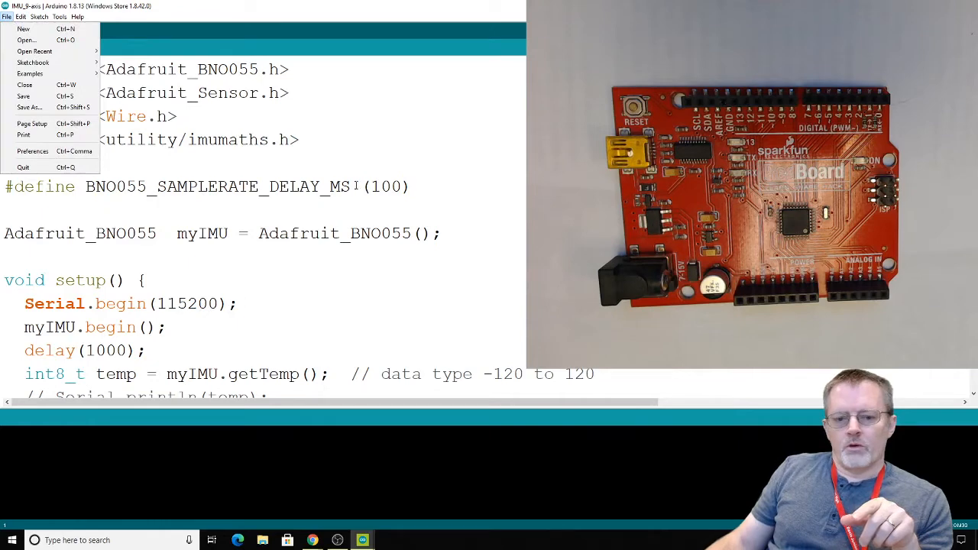
pyautogui.moveTo(23, 28)
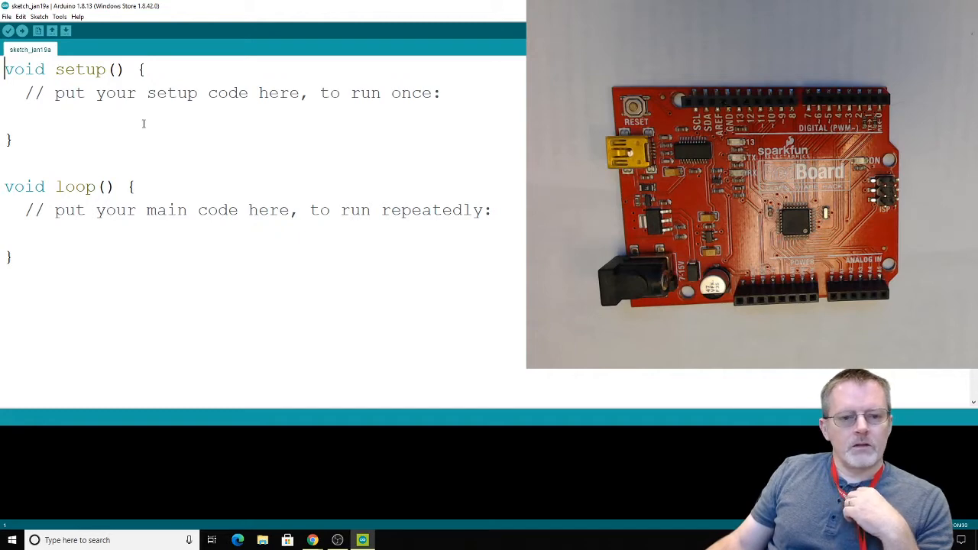
# - Verify the blank sketch, compiling to 444 bytes of program storage
pyautogui.click(10, 33)
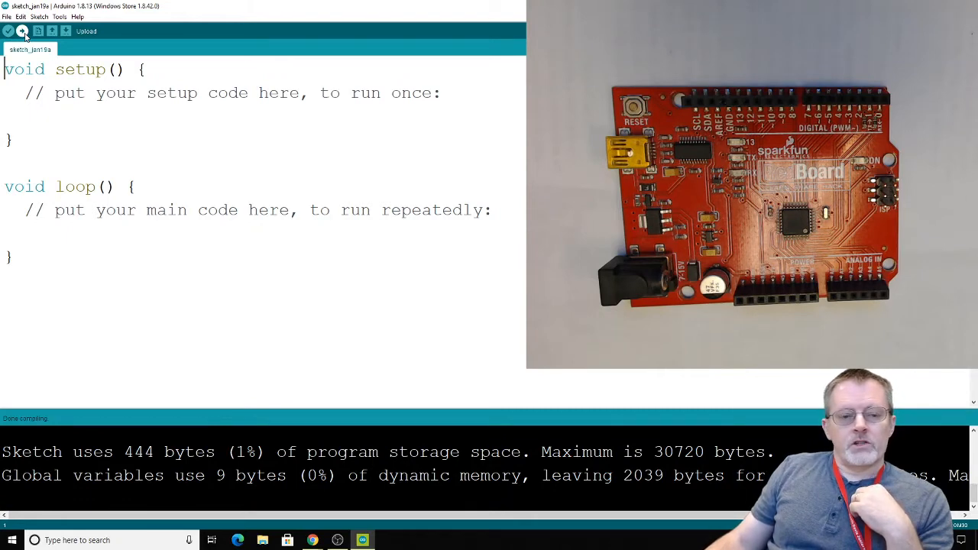
pyautogui.moveTo(10, 32)
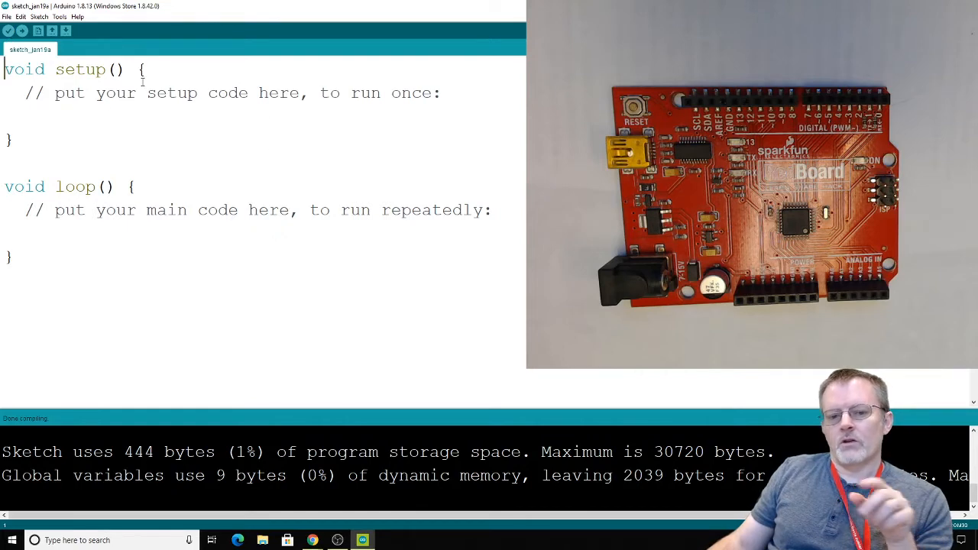
pyautogui.moveTo(24, 33)
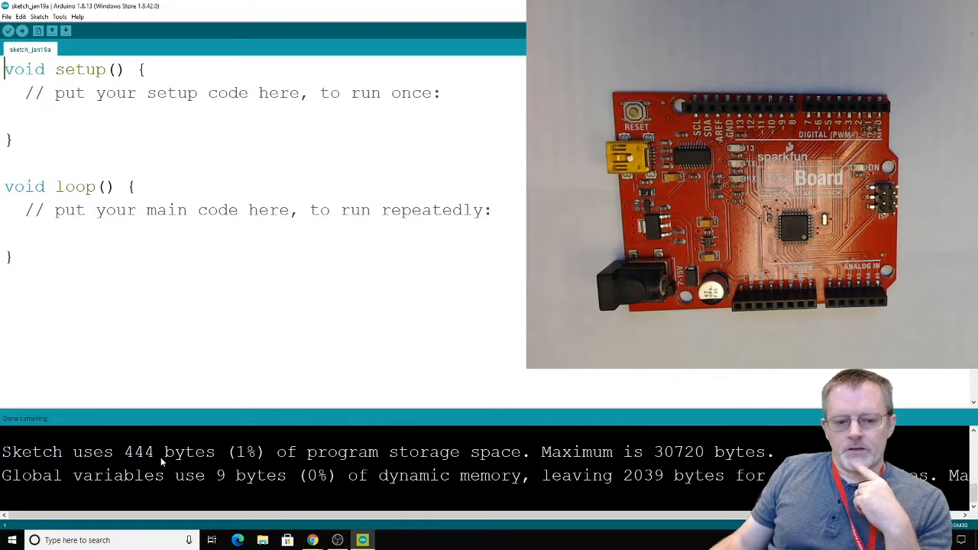
pyautogui.moveTo(357, 482)
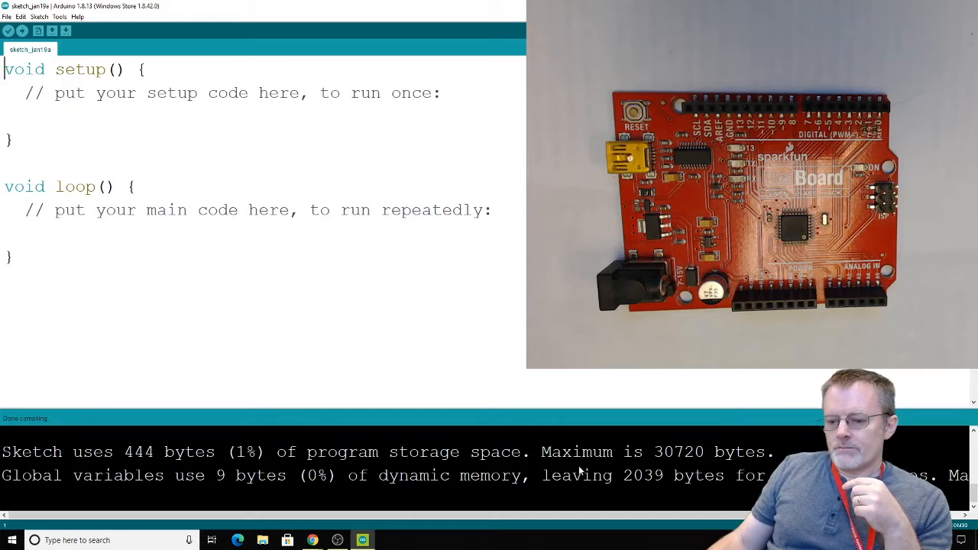
pyautogui.moveTo(525, 373)
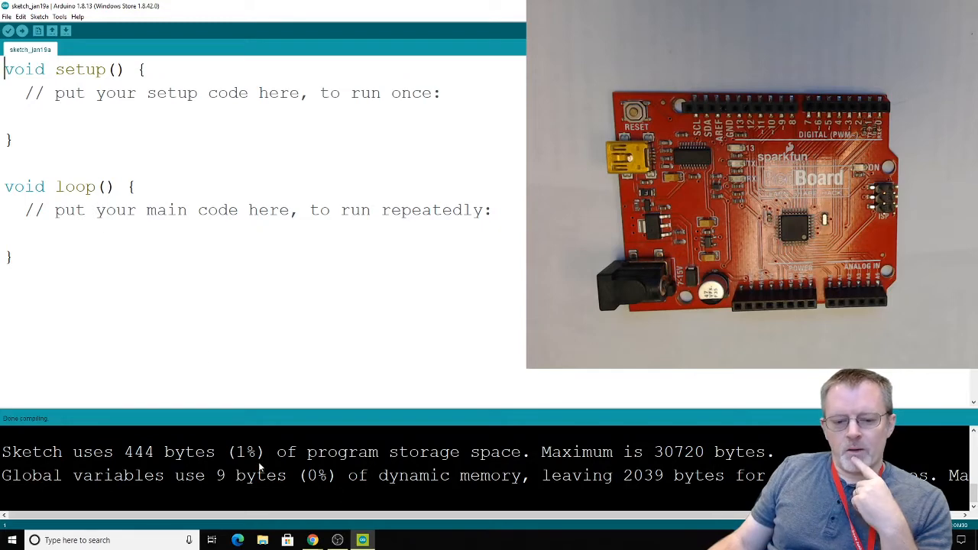
pyautogui.moveTo(438, 455)
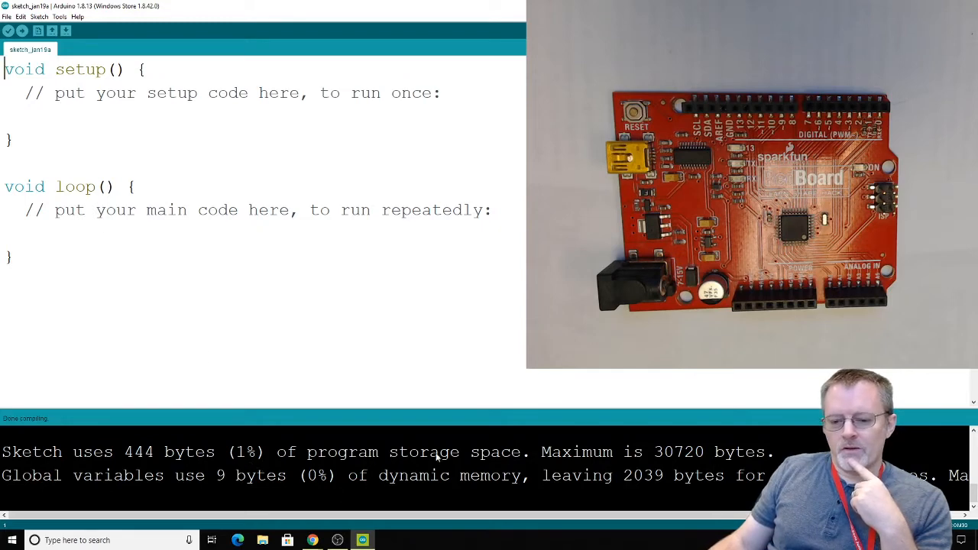
pyautogui.moveTo(477, 435)
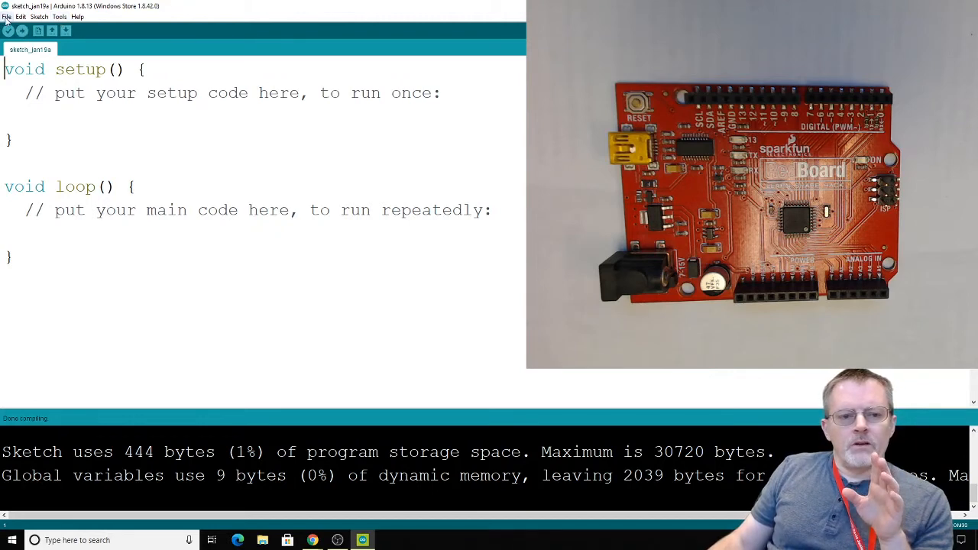
pyautogui.click(7, 16)
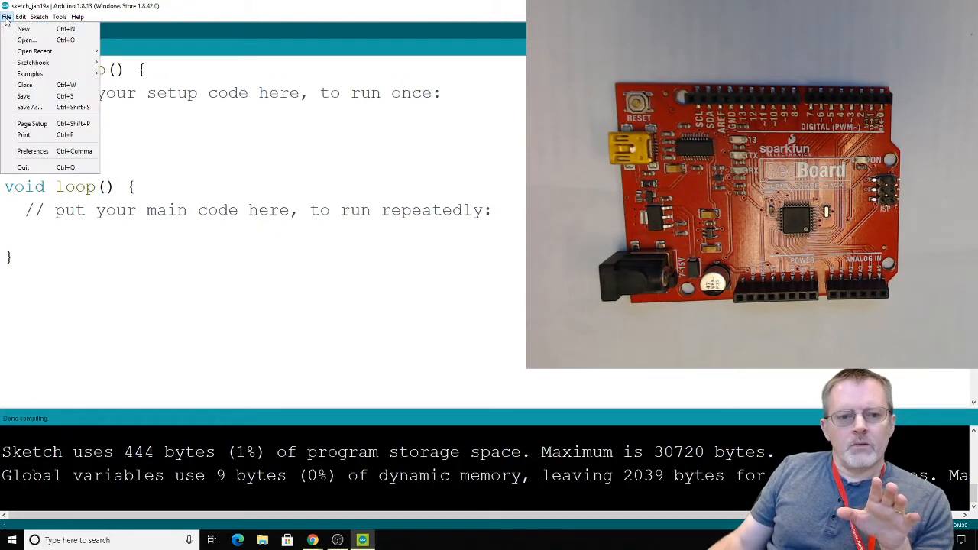
pyautogui.moveTo(28, 107)
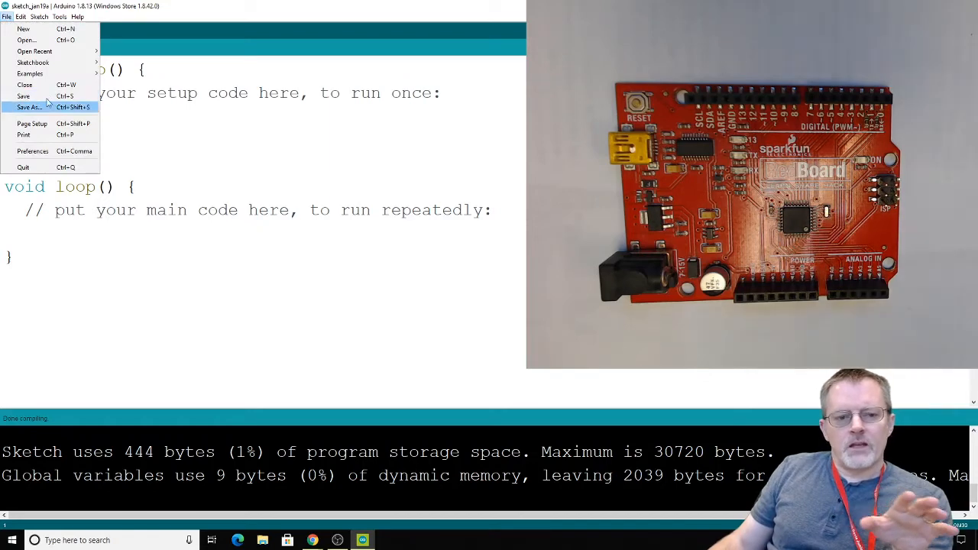
pyautogui.click(20, 16)
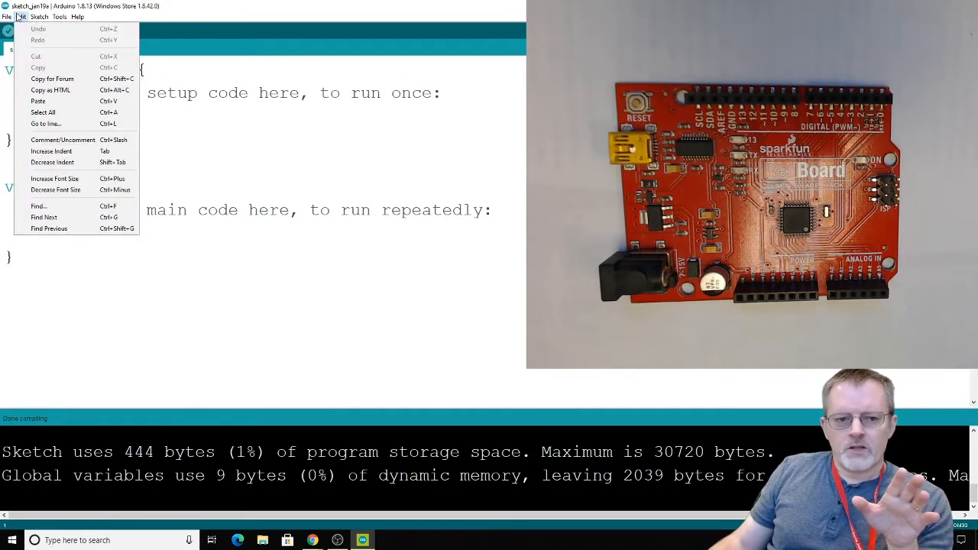
pyautogui.click(60, 16)
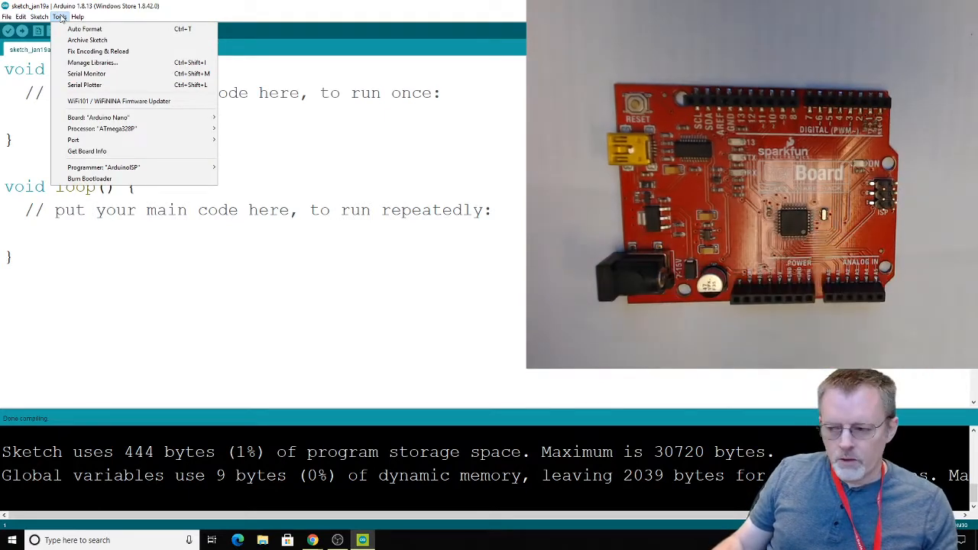
pyautogui.click(77, 17)
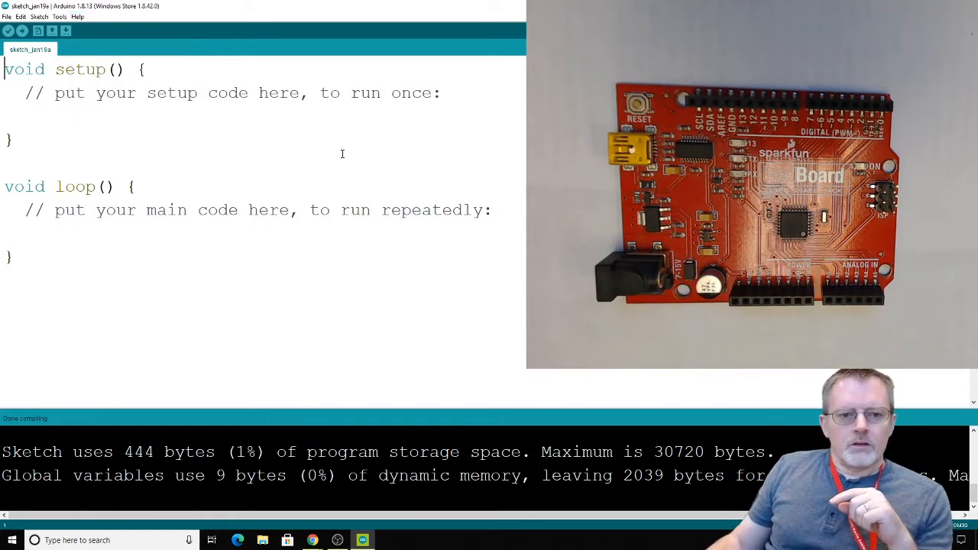
# - Show the Tools menu listing board Arduino Nano and processor ATmega328P
pyautogui.click(60, 16)
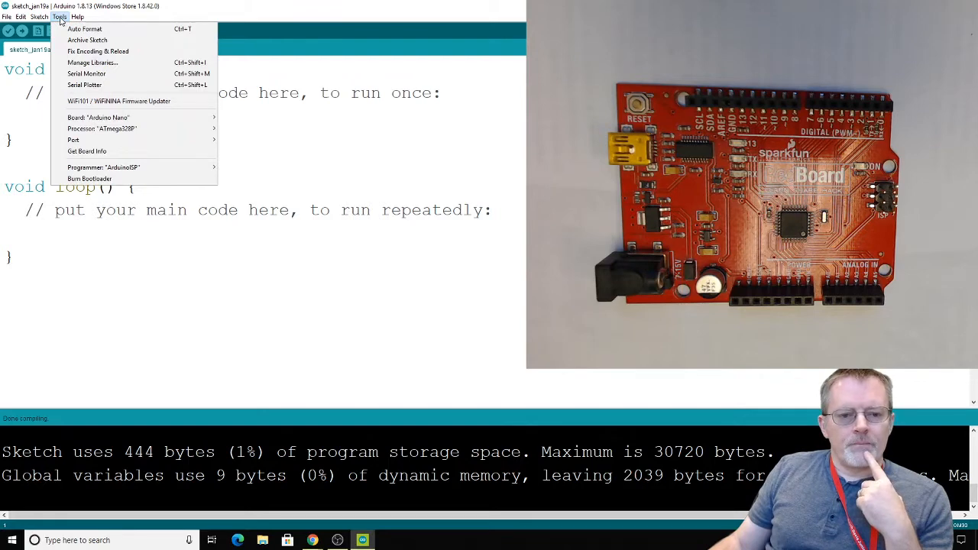
pyautogui.moveTo(116, 133)
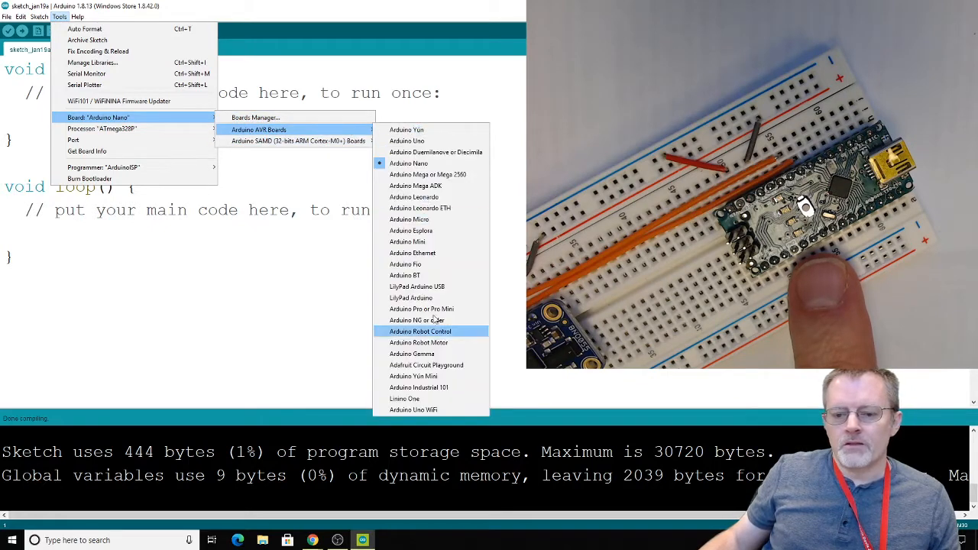
pyautogui.moveTo(419, 208)
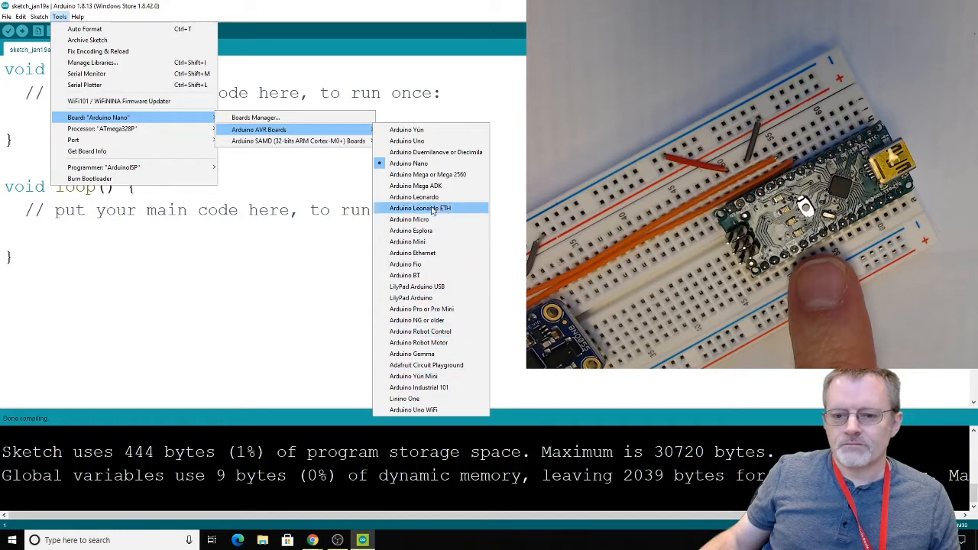
pyautogui.moveTo(411, 163)
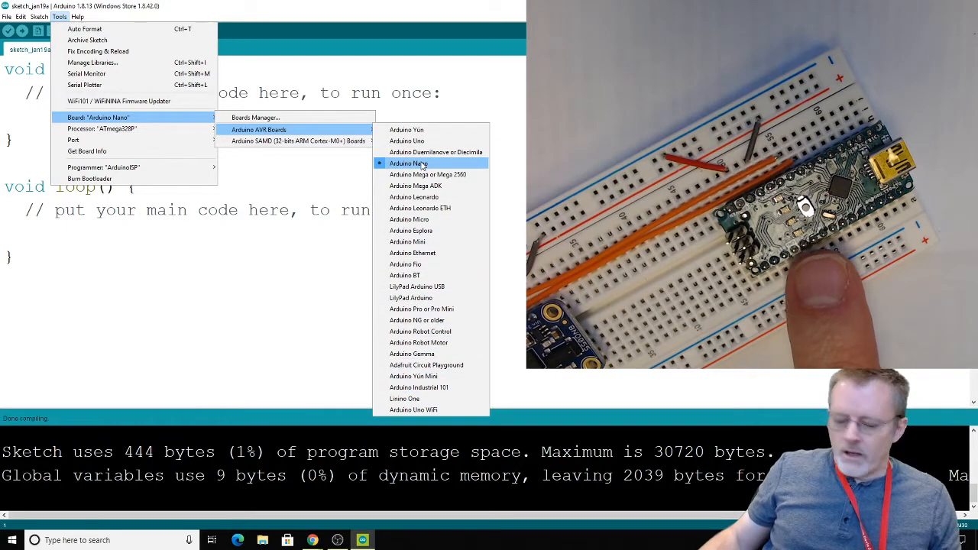
pyautogui.moveTo(425, 141)
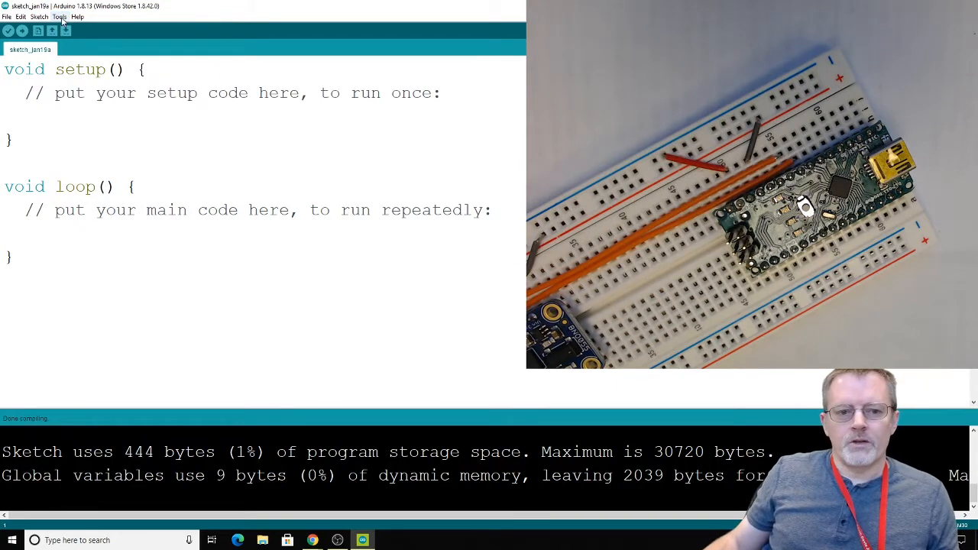
# - Show the Tools menu confirming Arduino Uno as board with no processor entry
pyautogui.click(60, 16)
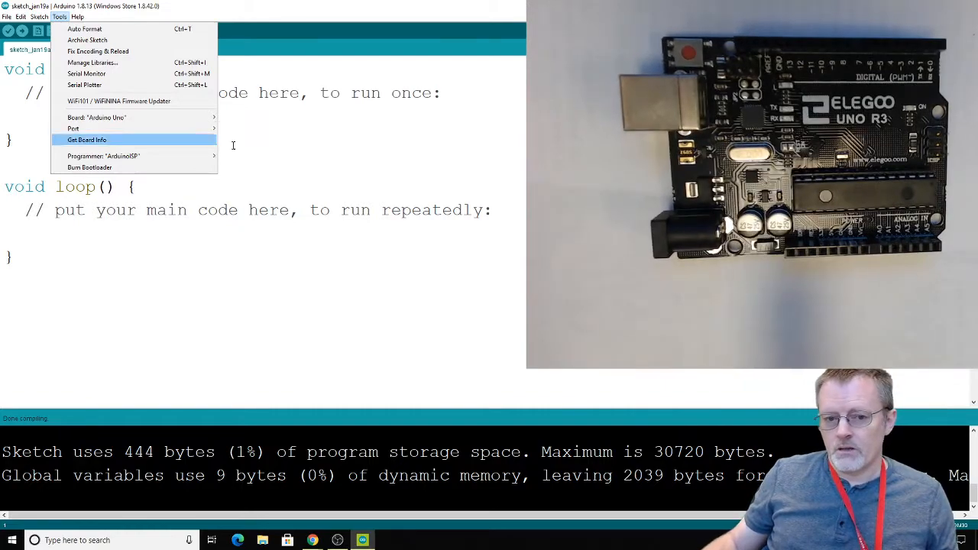
pyautogui.moveTo(345, 151)
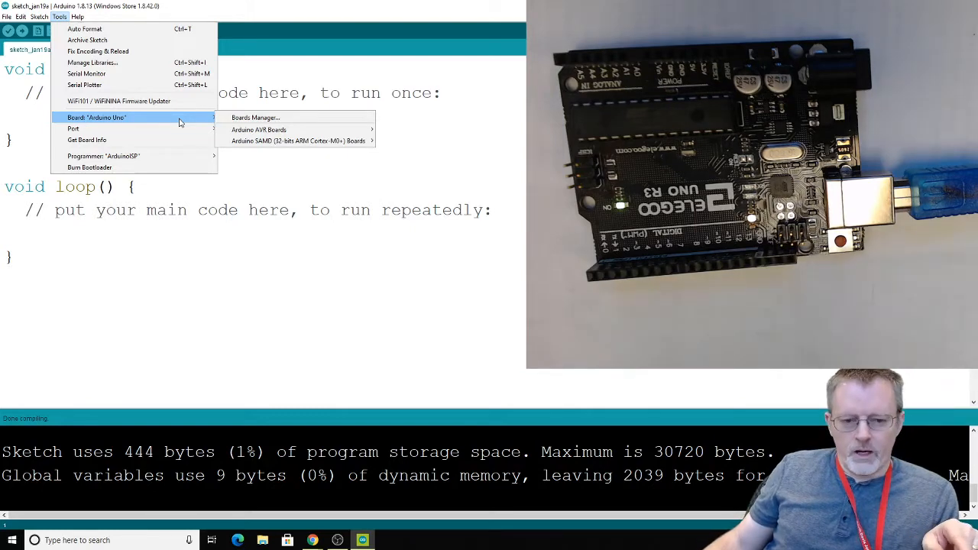
pyautogui.moveTo(111, 117)
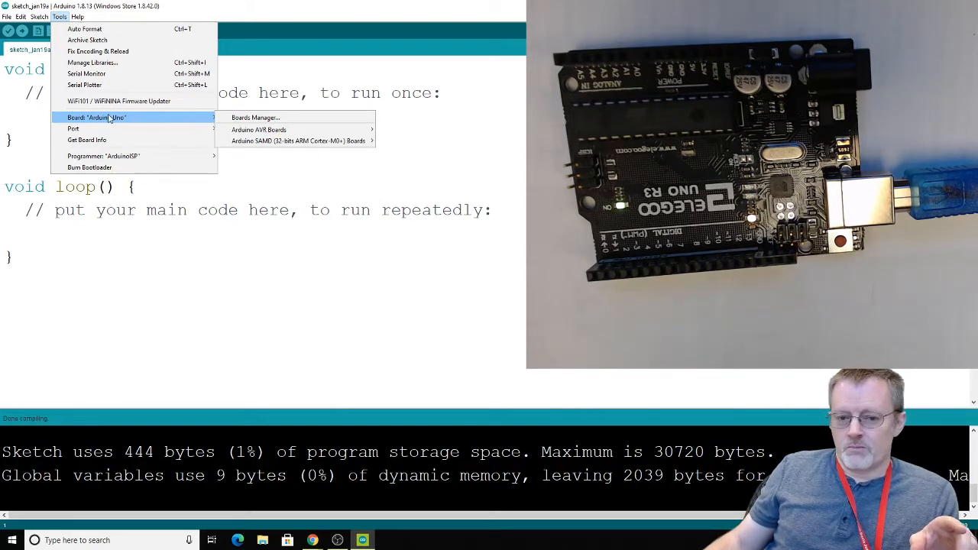
pyautogui.moveTo(100, 50)
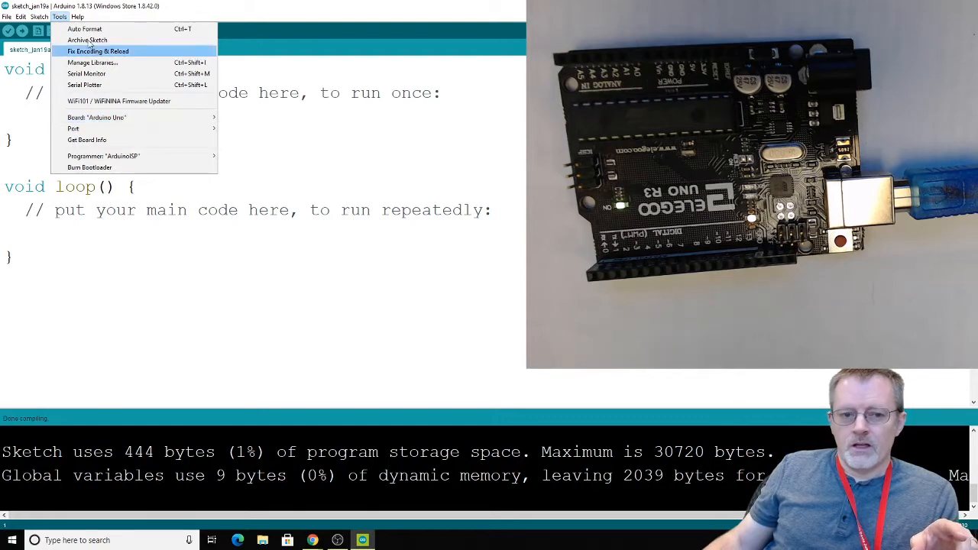
pyautogui.moveTo(95, 100)
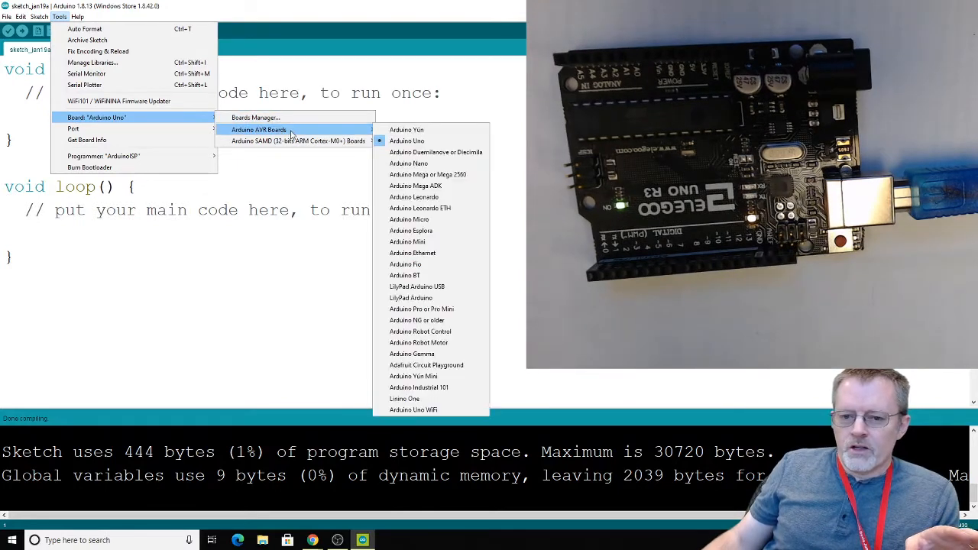
pyautogui.moveTo(430, 264)
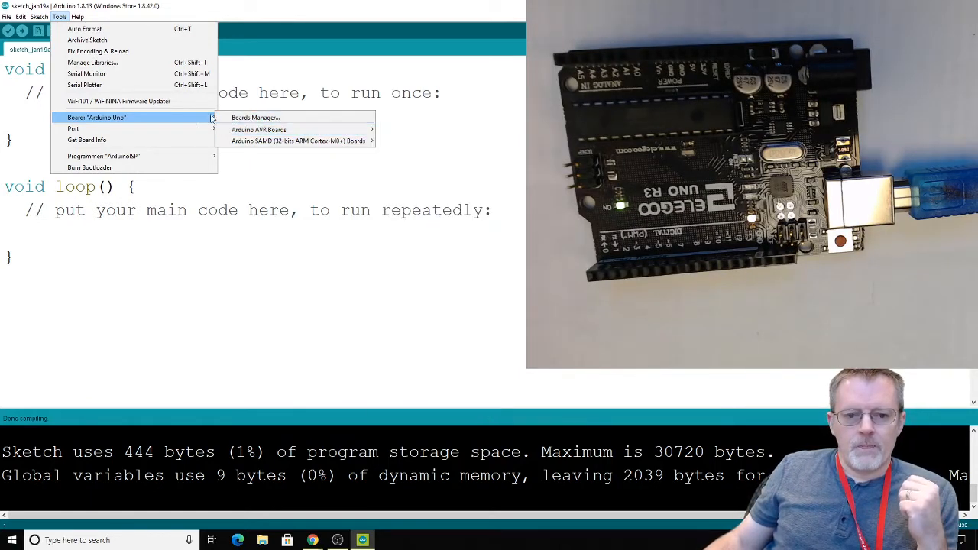
pyautogui.moveTo(74, 128)
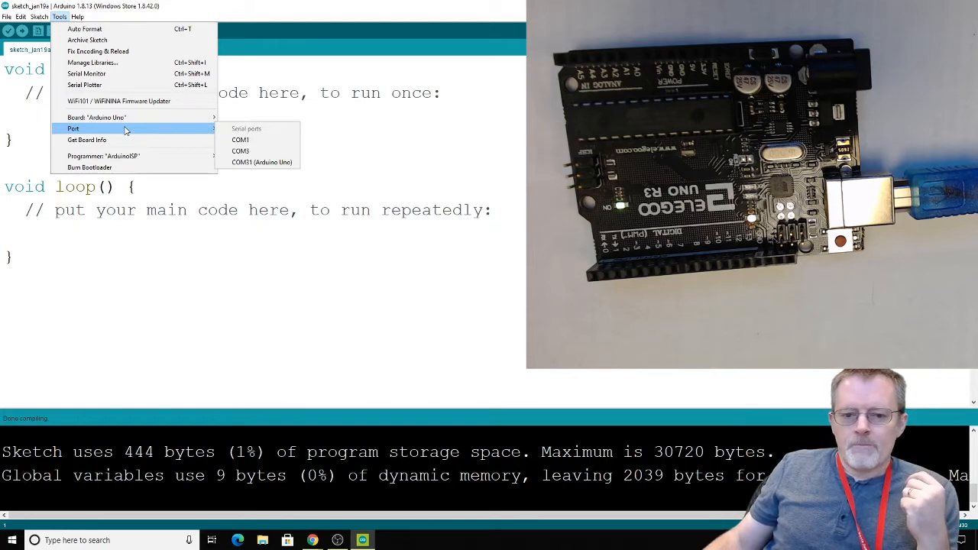
pyautogui.moveTo(111, 134)
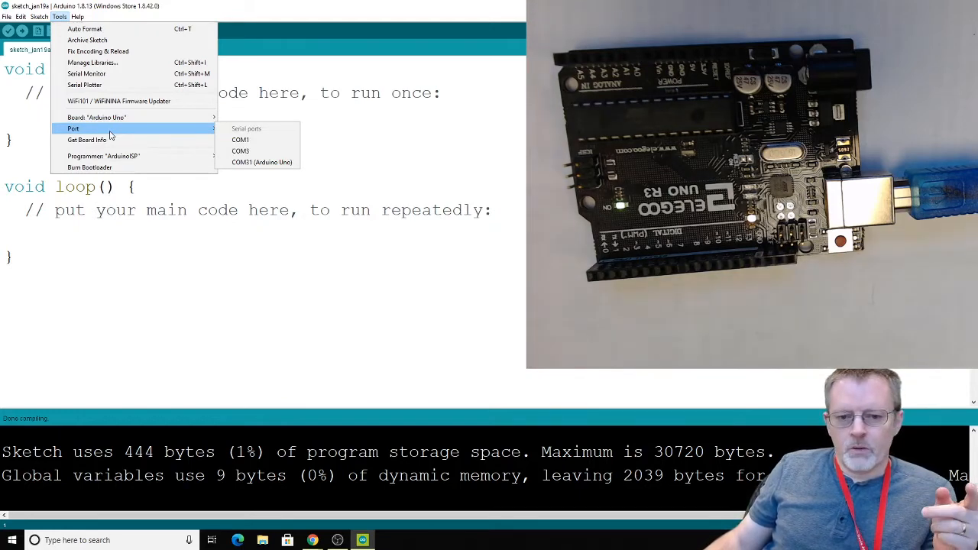
pyautogui.moveTo(262, 162)
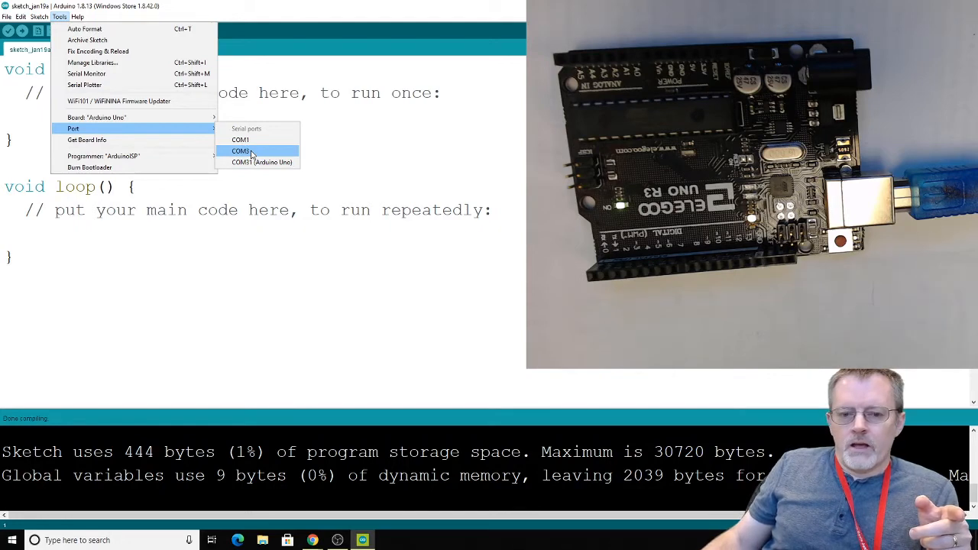
pyautogui.moveTo(243, 170)
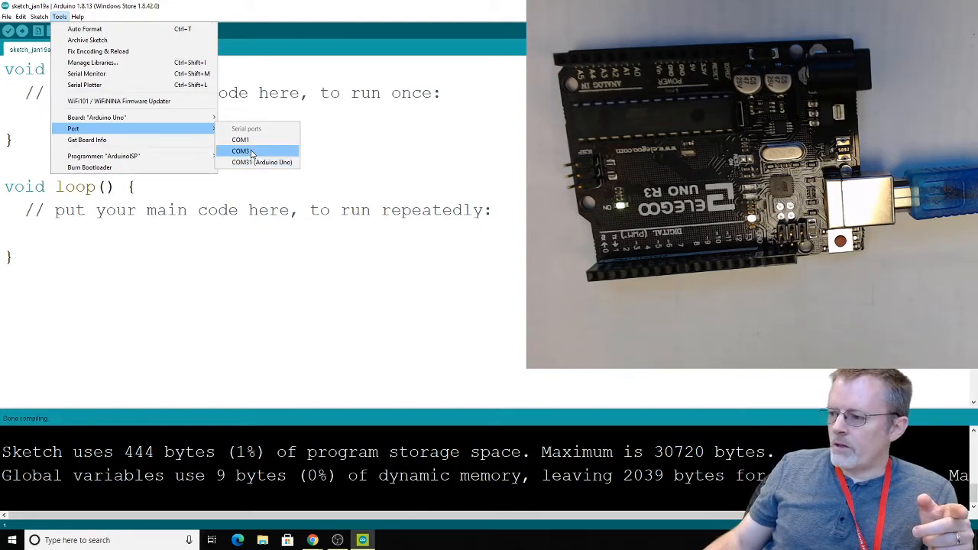
pyautogui.moveTo(261, 162)
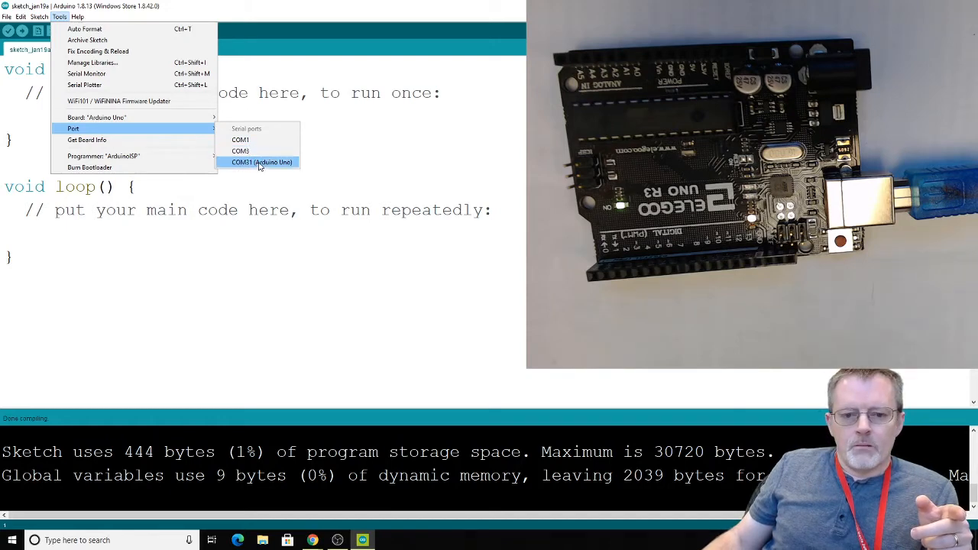
# - Select COM31 (Arduino Uno) as the upload port
pyautogui.click(261, 162)
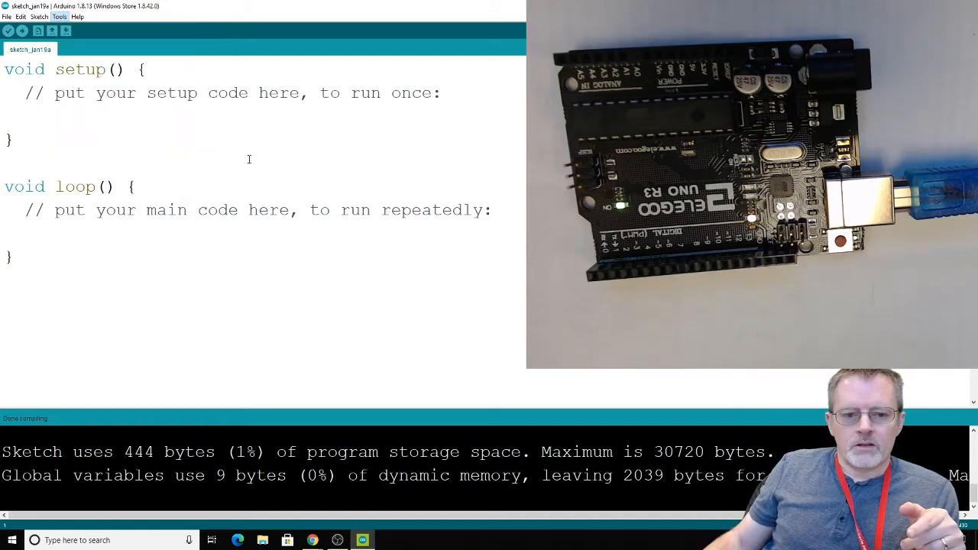
pyautogui.click(68, 16)
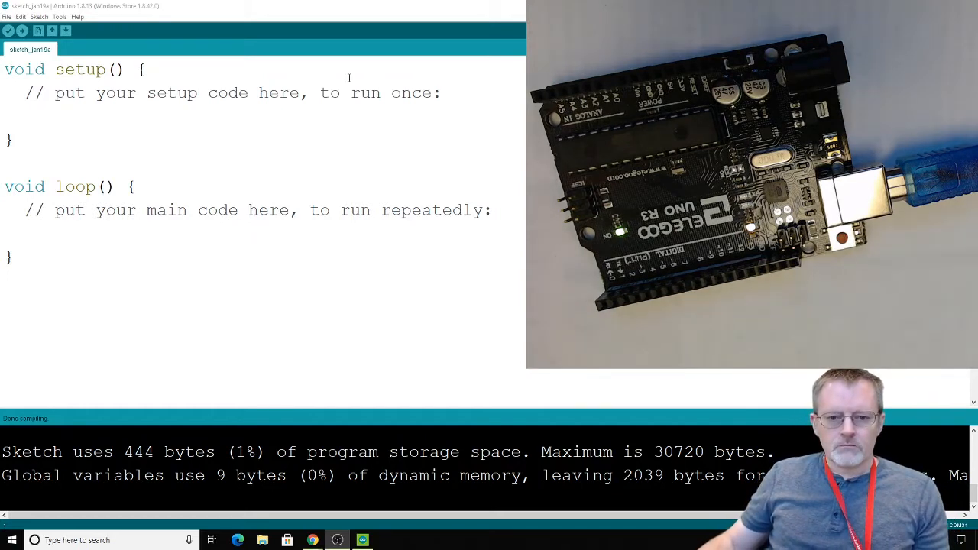
# - Delete the placeholder comment lines from setup() and loop(), leaving both bodies empty
pyautogui.moveTo(56, 68); pyautogui.dragTo(439, 92)
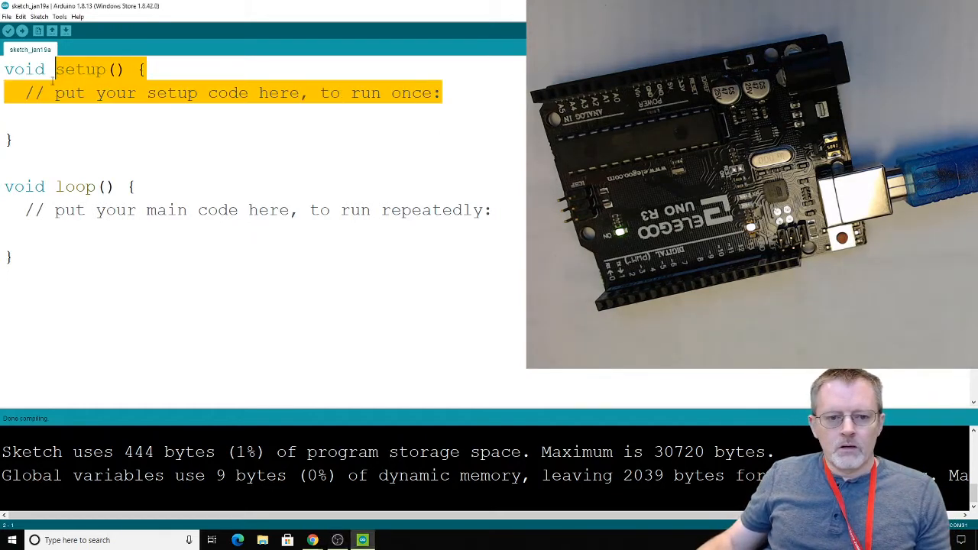
pyautogui.press('Delete')
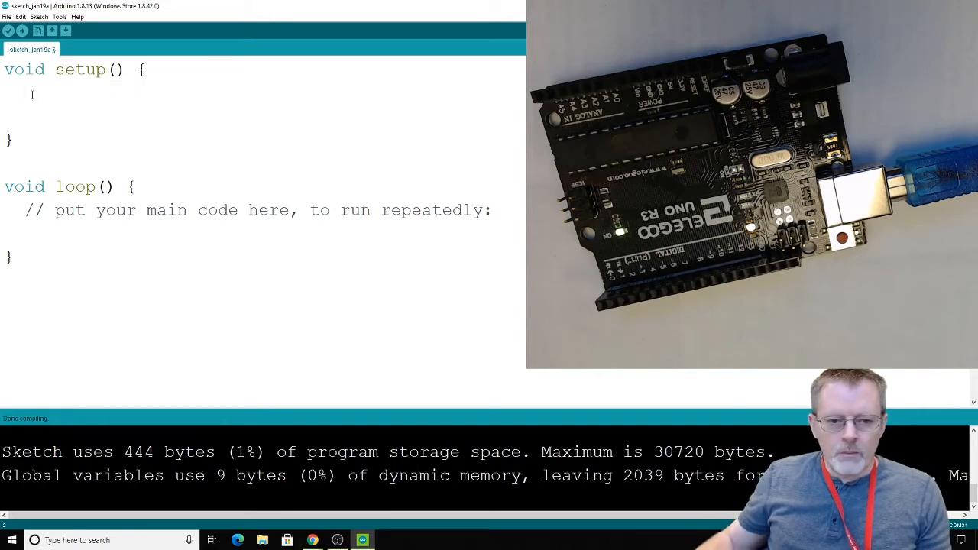
pyautogui.click(26, 229)
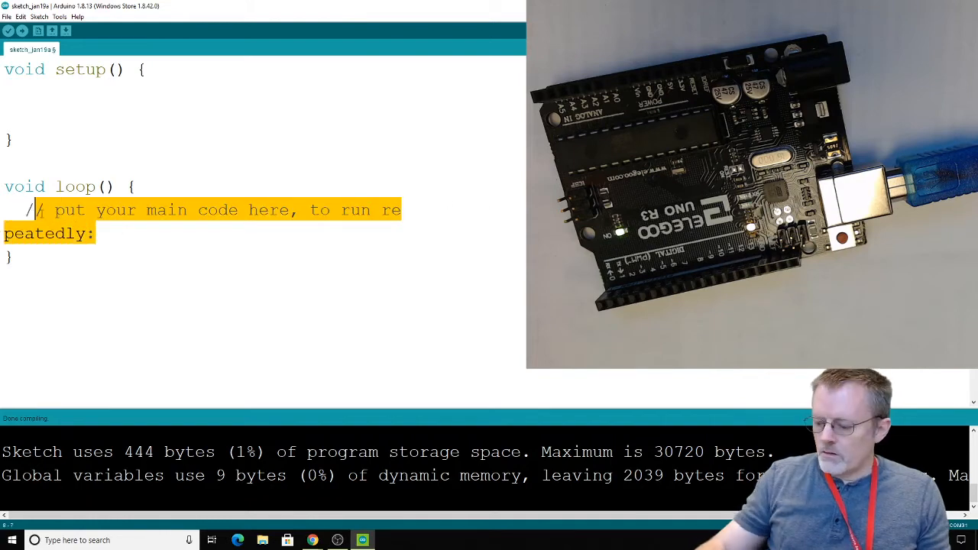
pyautogui.press('Delete')
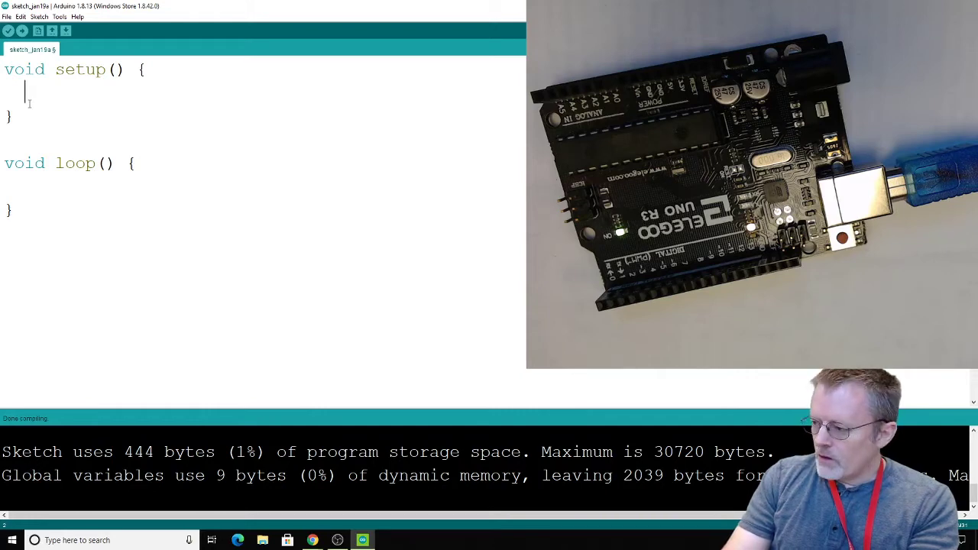
# - Write pinMode(13,OUTPUT); in setup() and remove the stray test letters typed after it
pyautogui.write('pin')
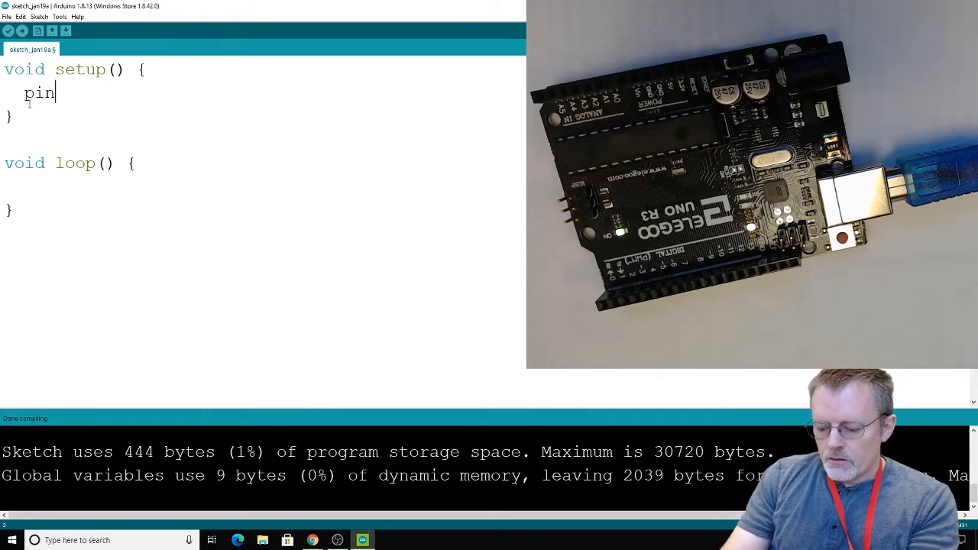
pyautogui.write('M')
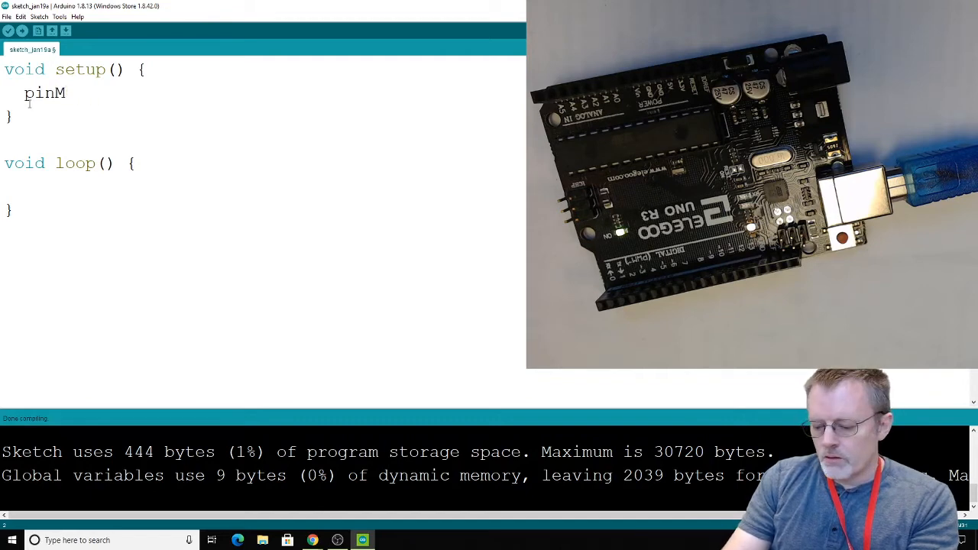
pyautogui.write('ode(')
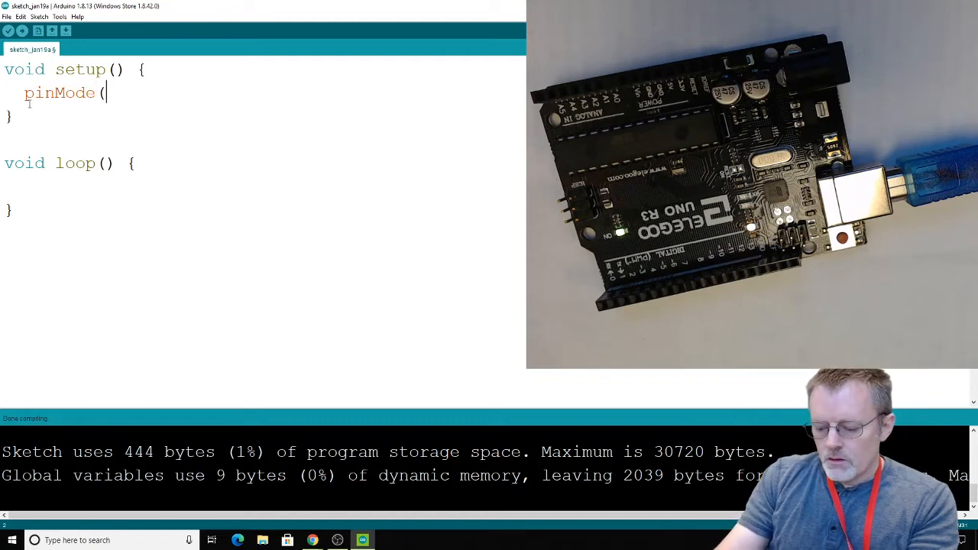
pyautogui.write('13')
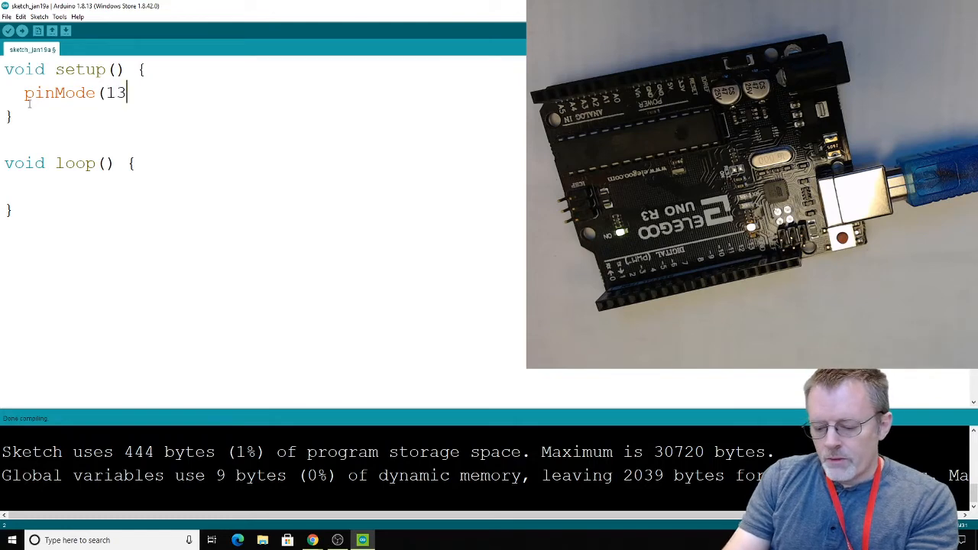
pyautogui.write(',')
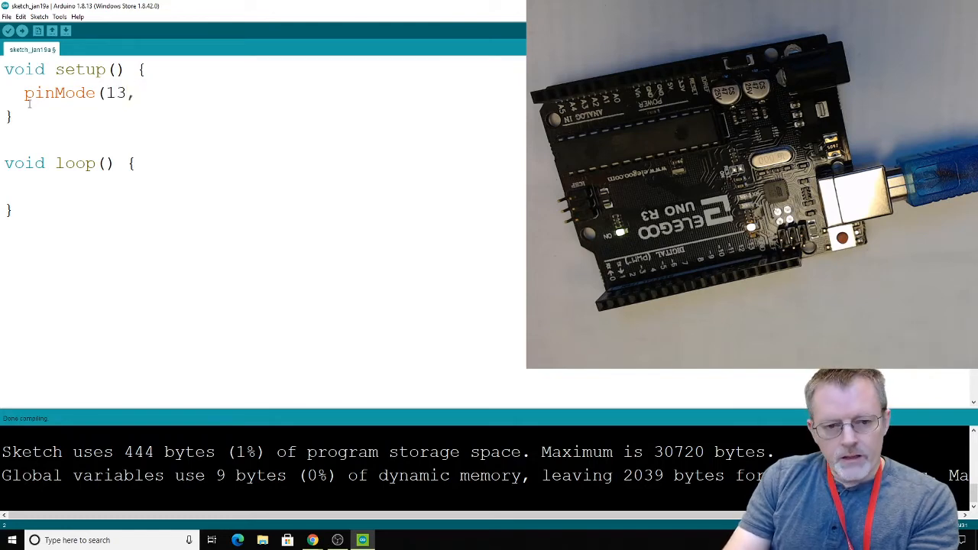
pyautogui.write('OU')
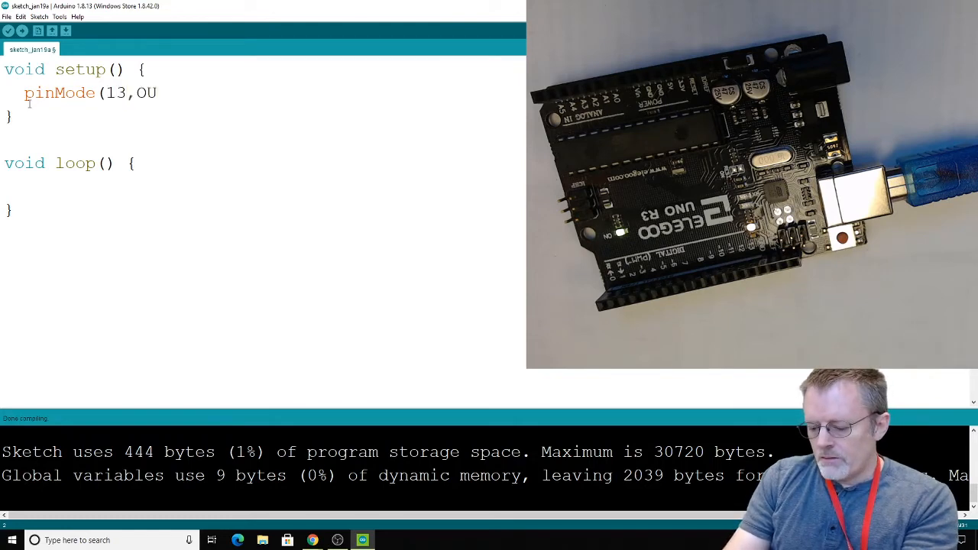
pyautogui.write('TPUT);')
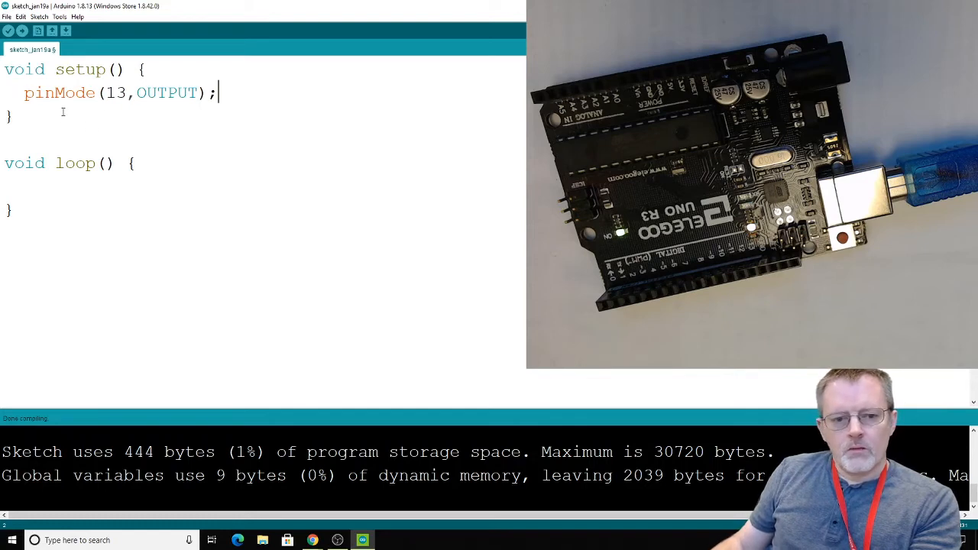
pyautogui.write('kj')
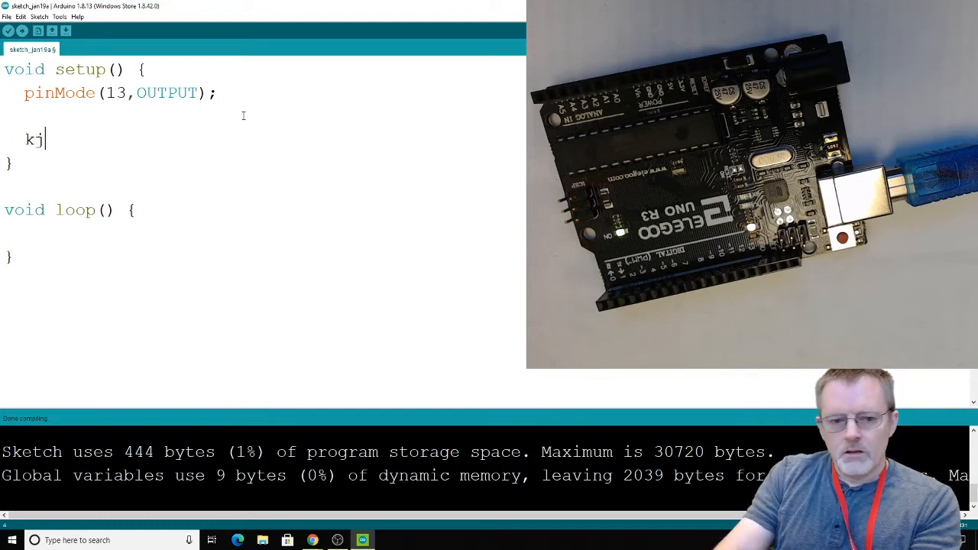
pyautogui.write('hjkh')
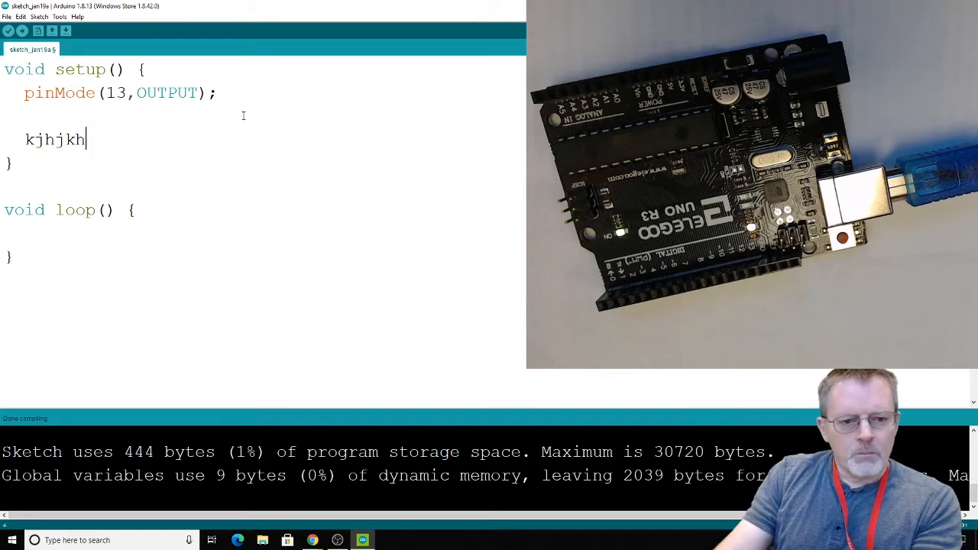
pyautogui.press('BackSpace')
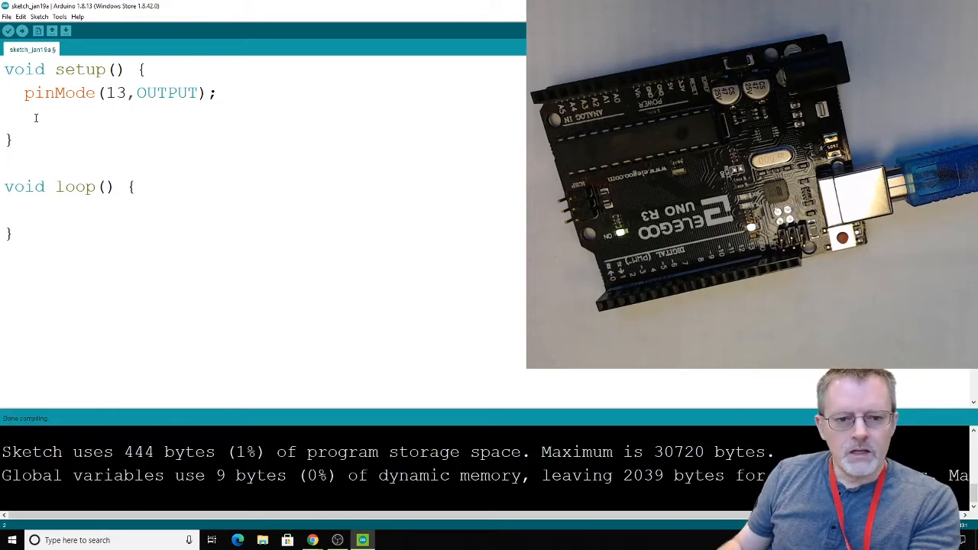
# - Write digitalWrite(13, HIGH); as the first line inside loop()
pyautogui.click(35, 117)
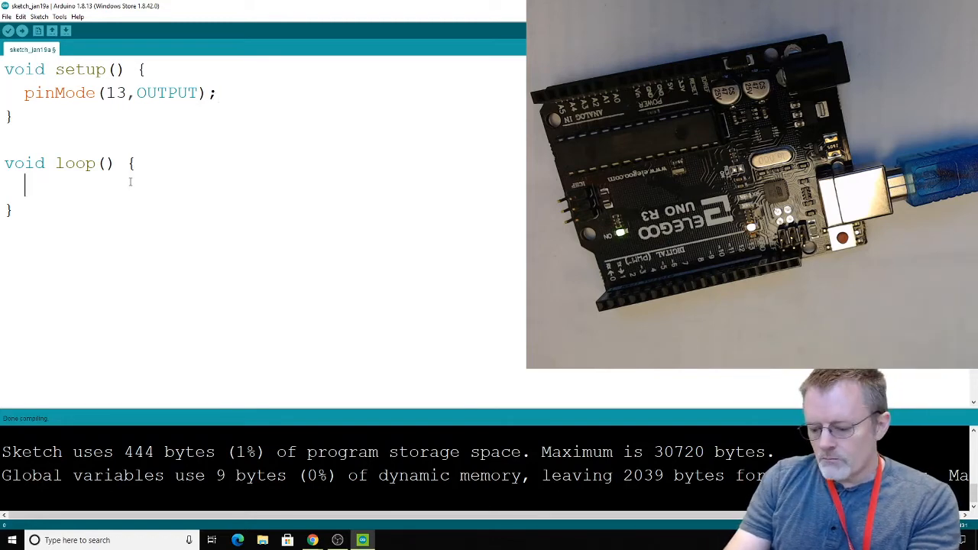
pyautogui.write('digital')
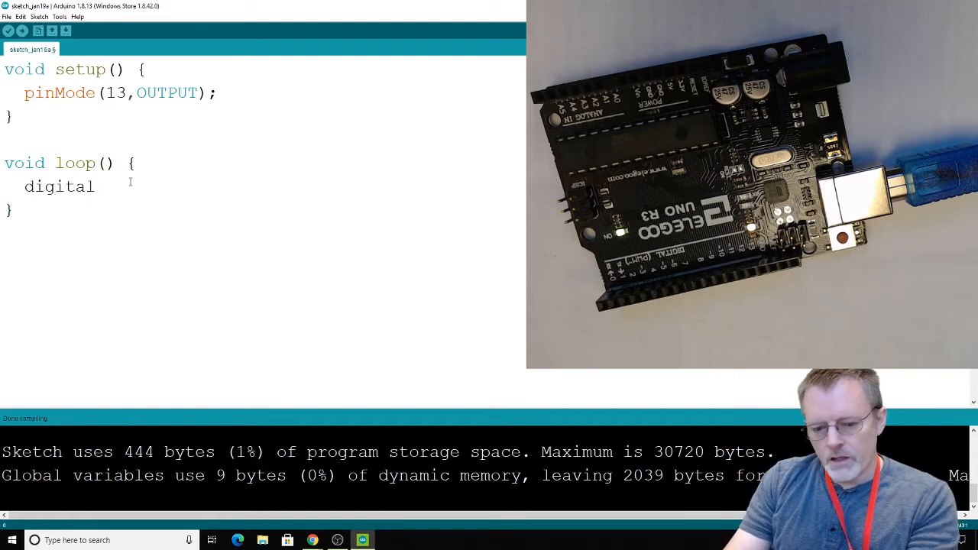
pyautogui.write('Write(')
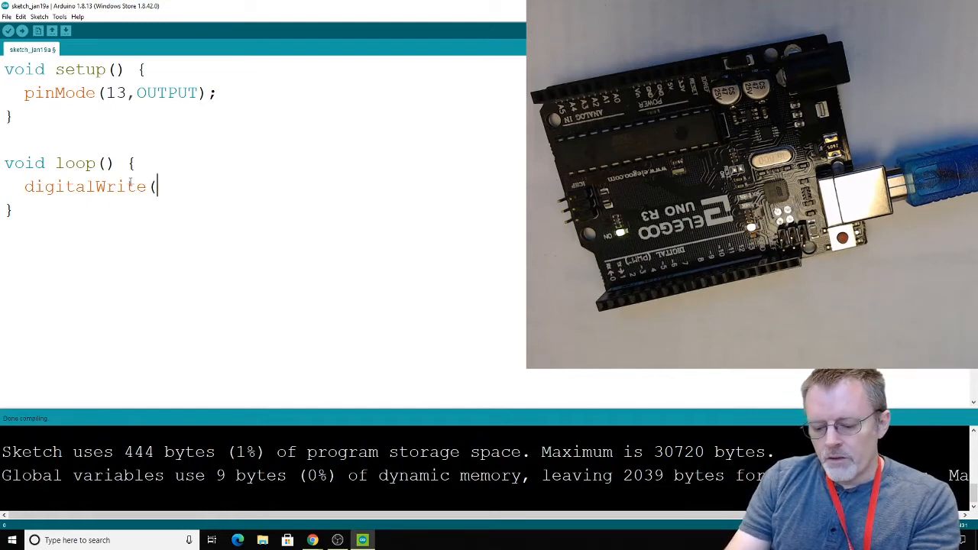
pyautogui.write('13, HI')
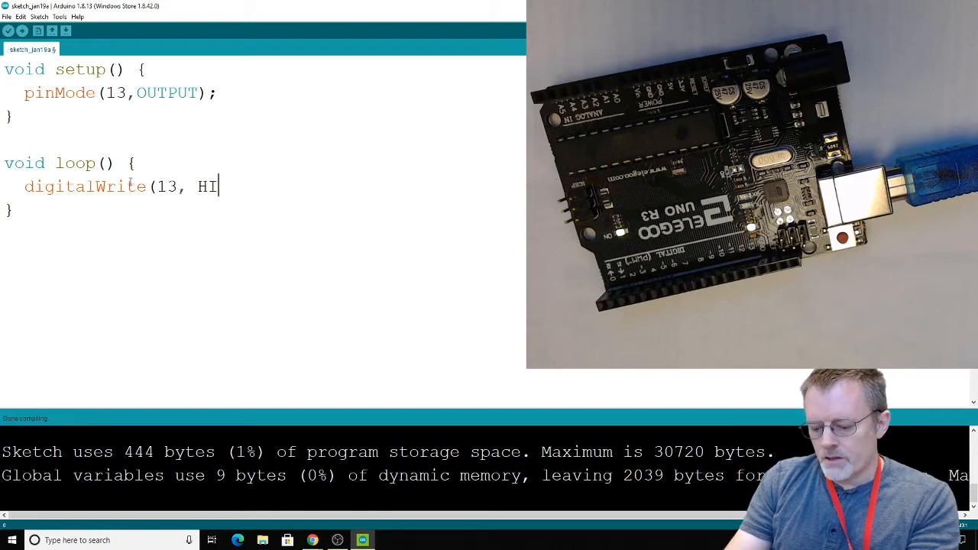
pyautogui.write('GH);')
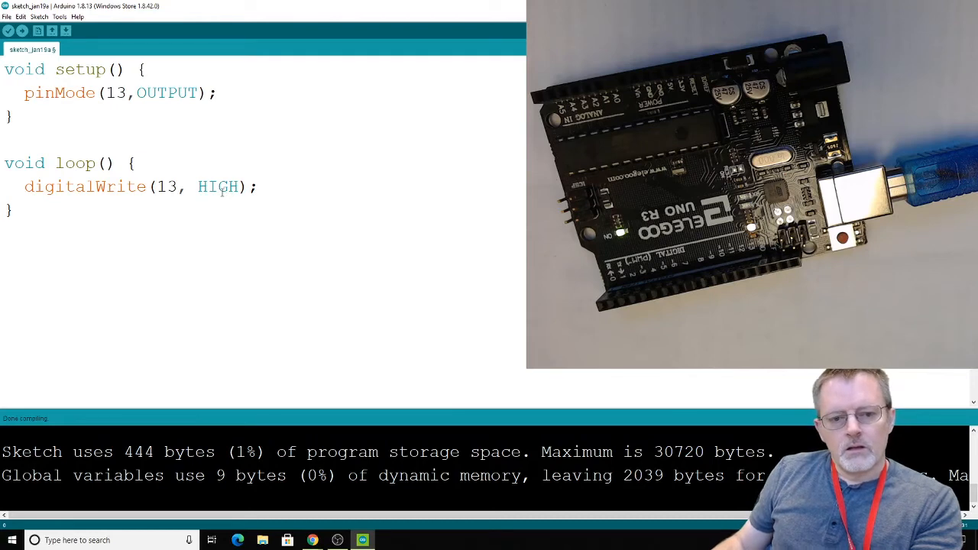
pyautogui.moveTo(116, 197)
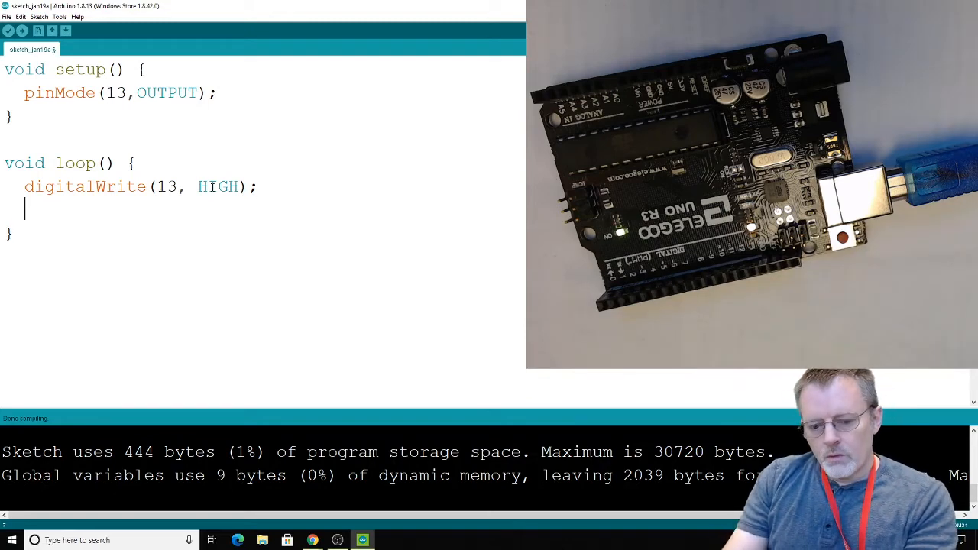
# - Add delay(1000); after digitalWrite(13, HIGH);, fixing the 'delkay' typo
pyautogui.write('delkay')
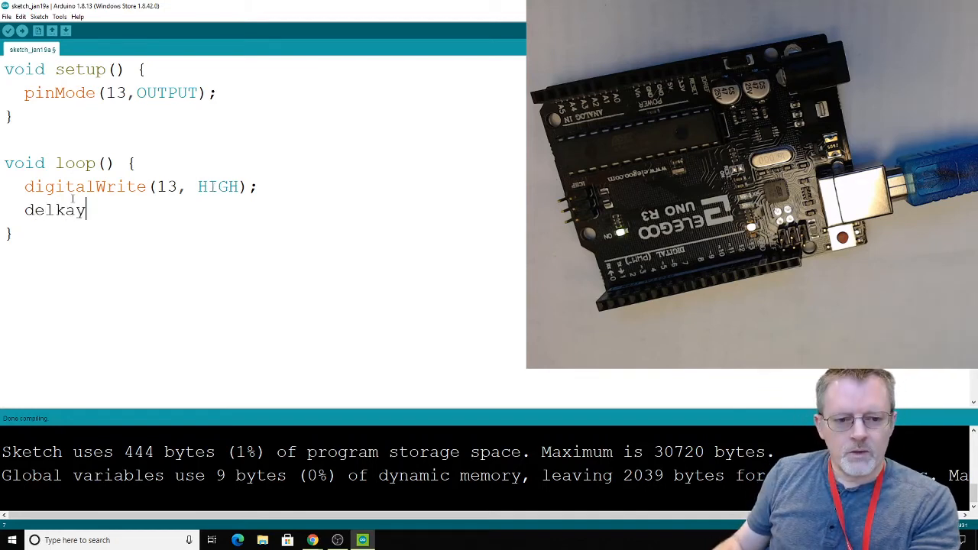
pyautogui.press('Backspace')
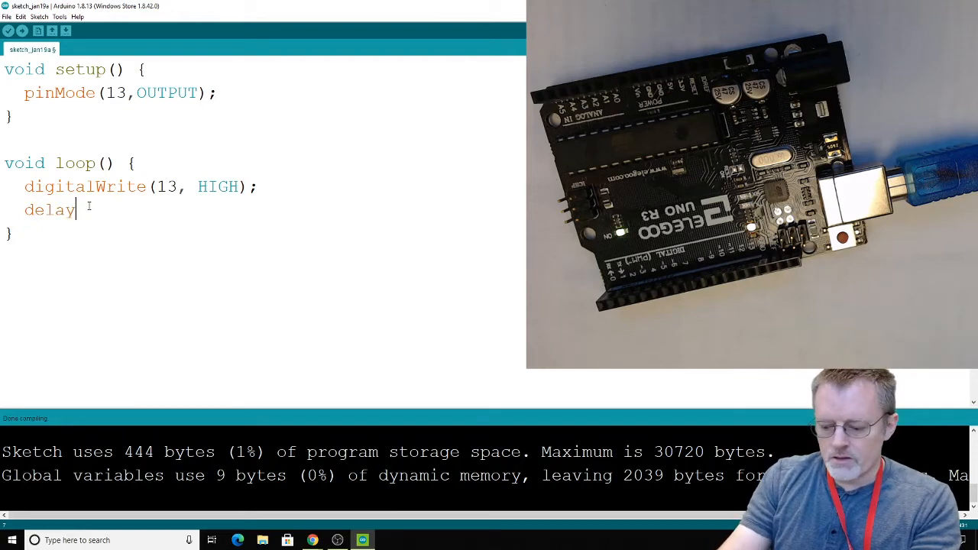
pyautogui.write('(')
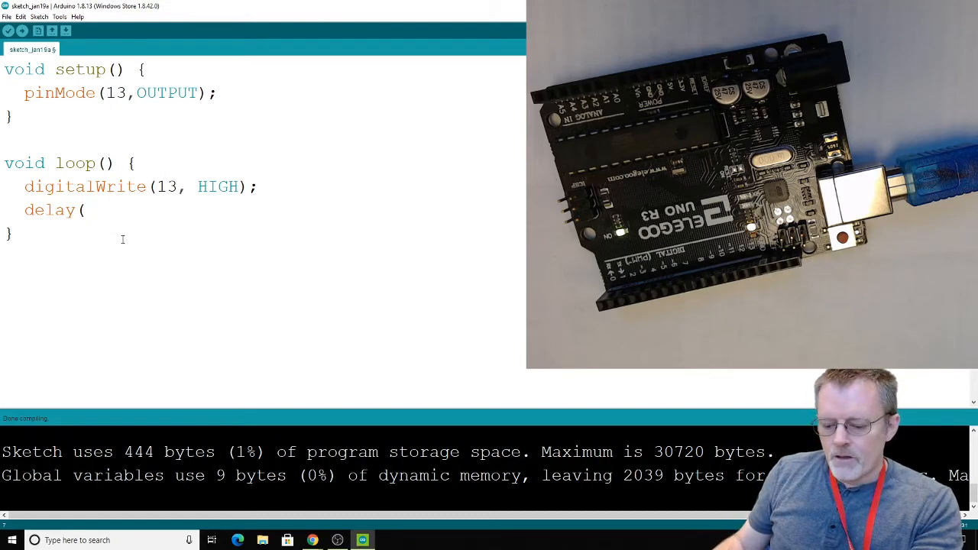
pyautogui.write('2)')
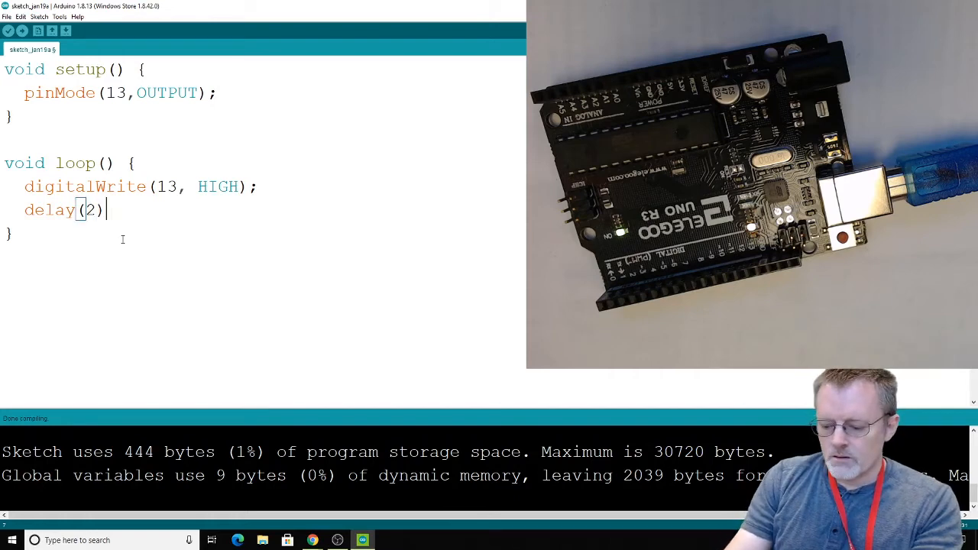
pyautogui.write(';')
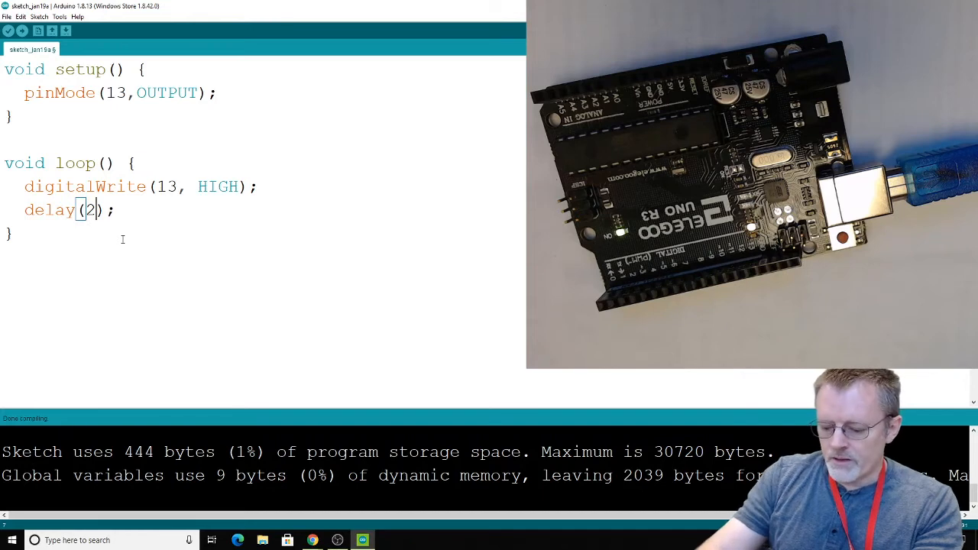
pyautogui.write('1000')
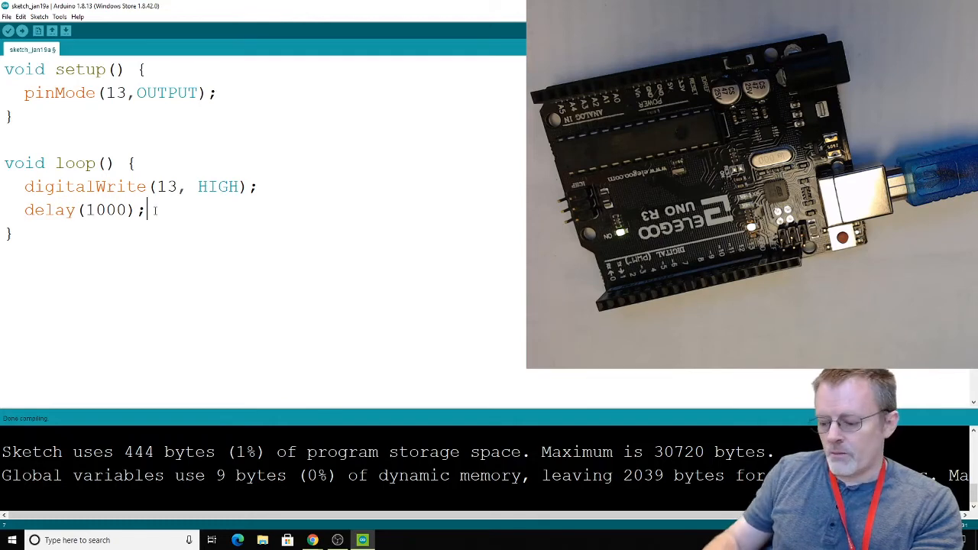
# - Add digitalWrite(13,LOW); and delay(1000); to complete the blink loop
pyautogui.write('dig')
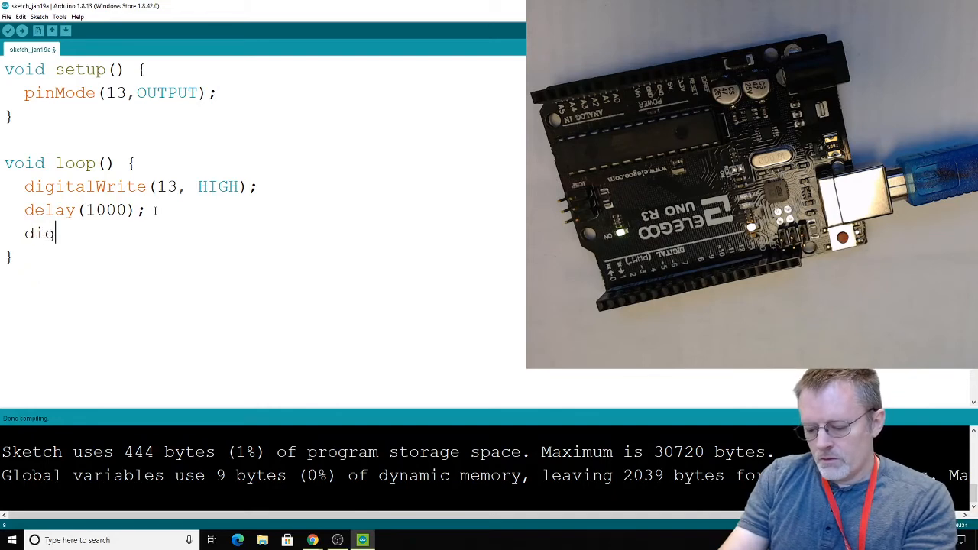
pyautogui.write('italWr')
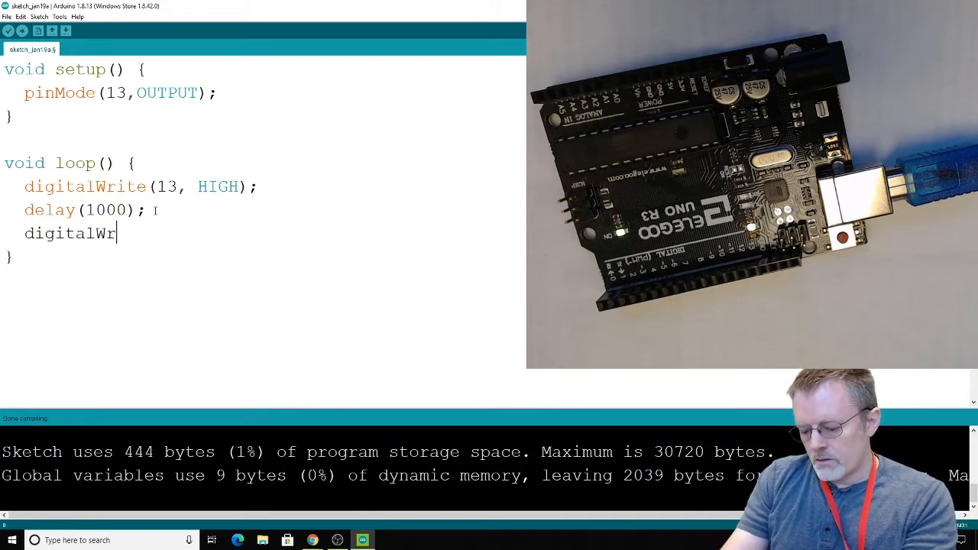
pyautogui.write('ite(1')
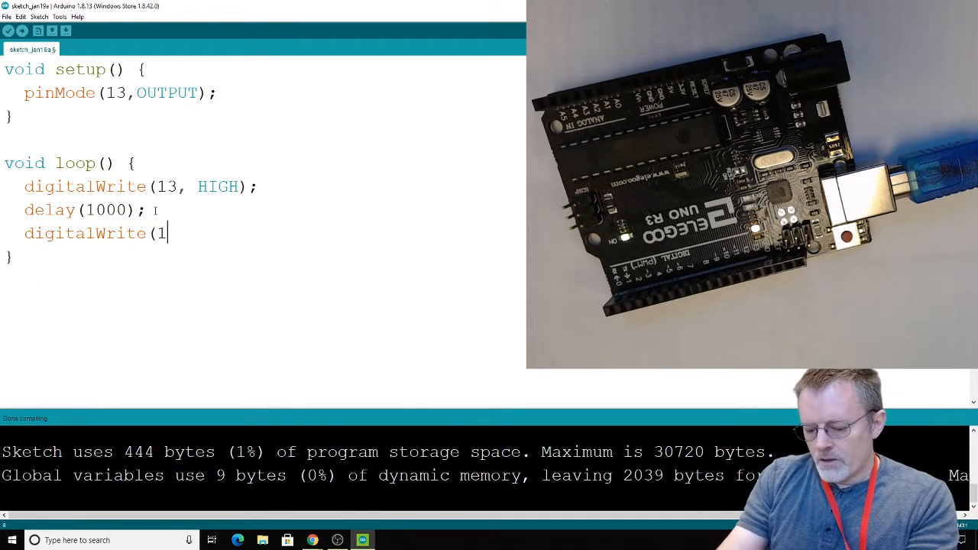
pyautogui.write('3,')
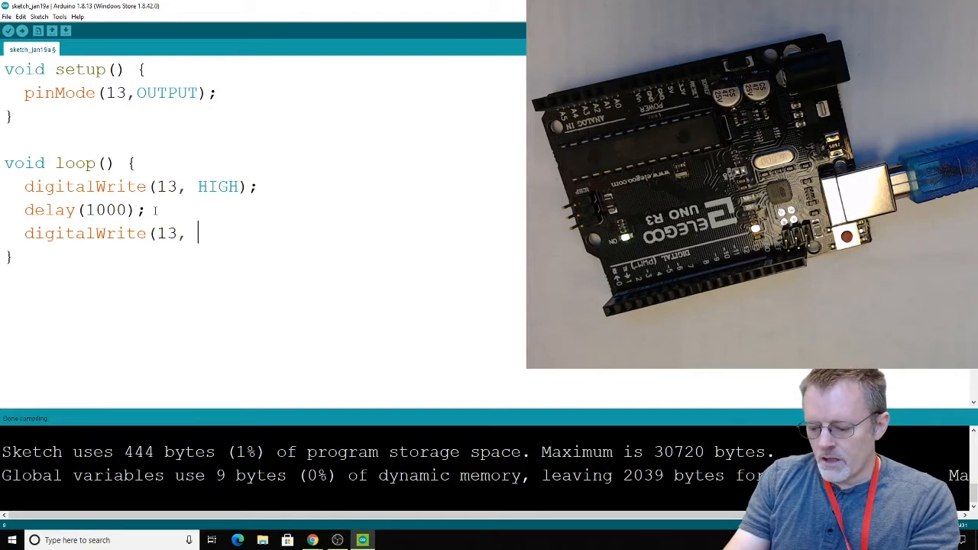
pyautogui.write('LOW')
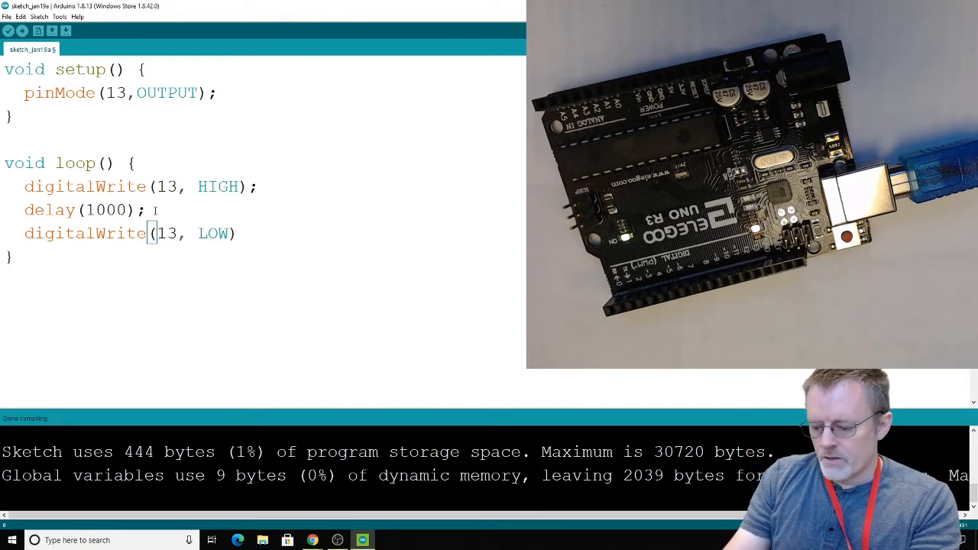
pyautogui.write(');')
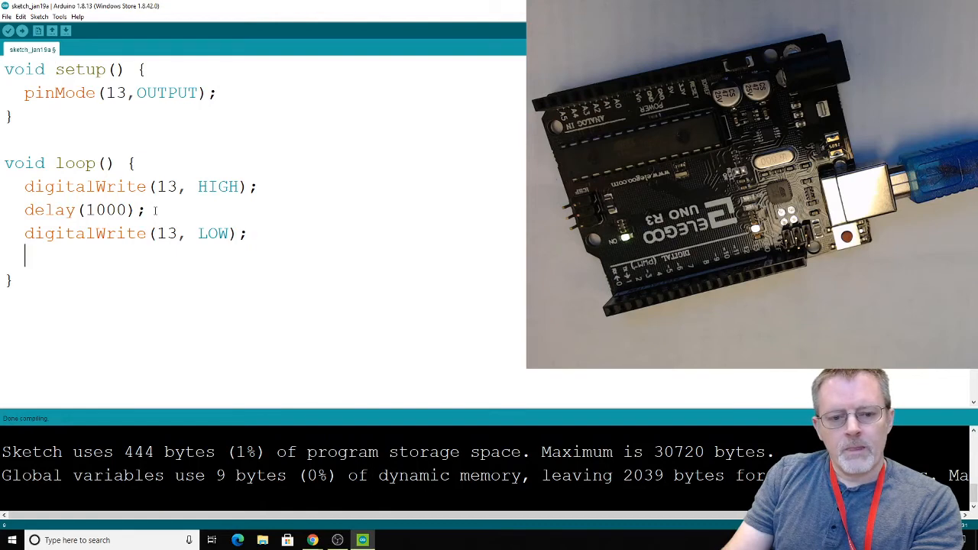
pyautogui.write('dea')
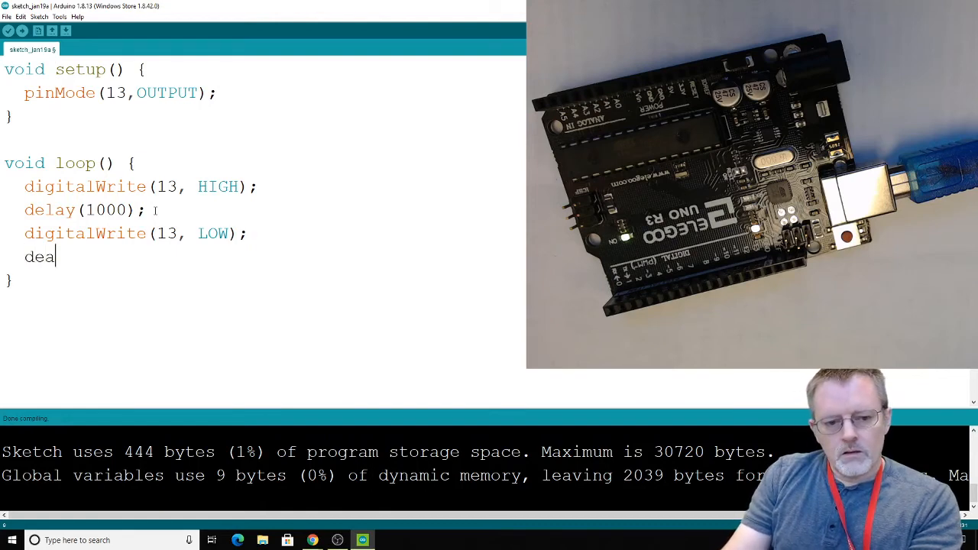
pyautogui.write('la')
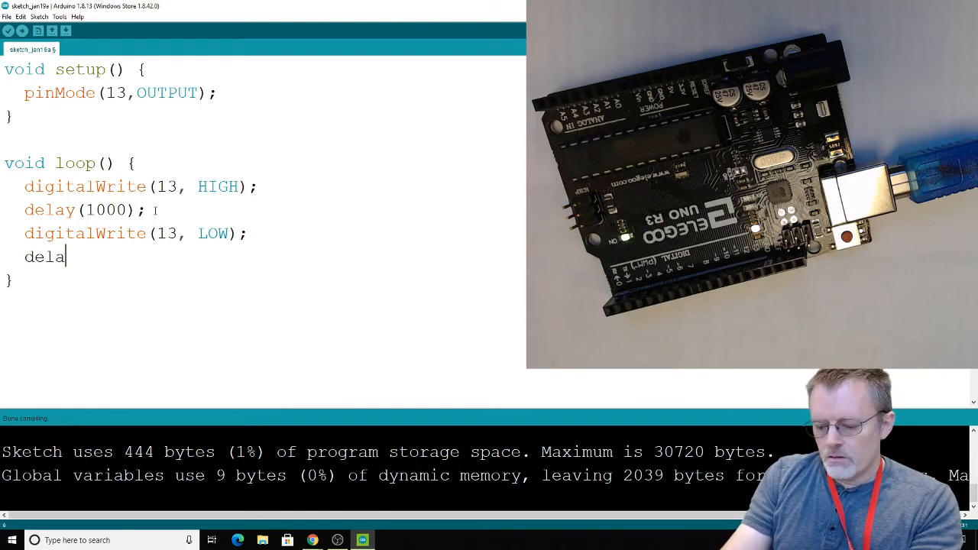
pyautogui.write('y(1')
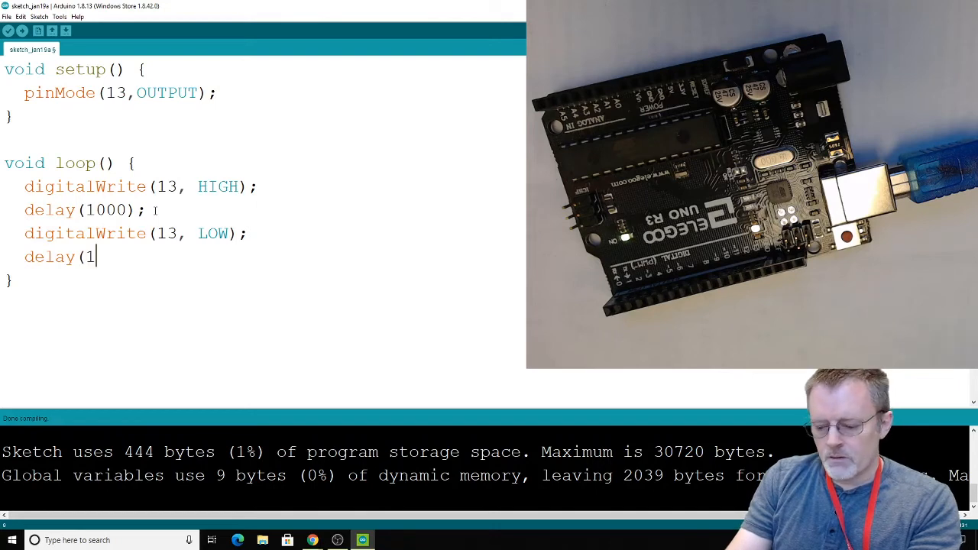
pyautogui.write('000);')
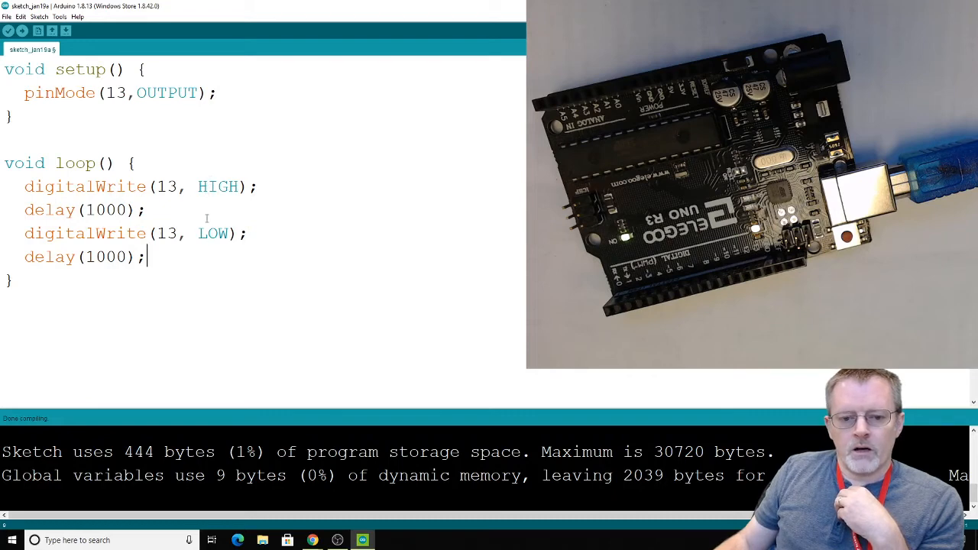
pyautogui.moveTo(193, 233)
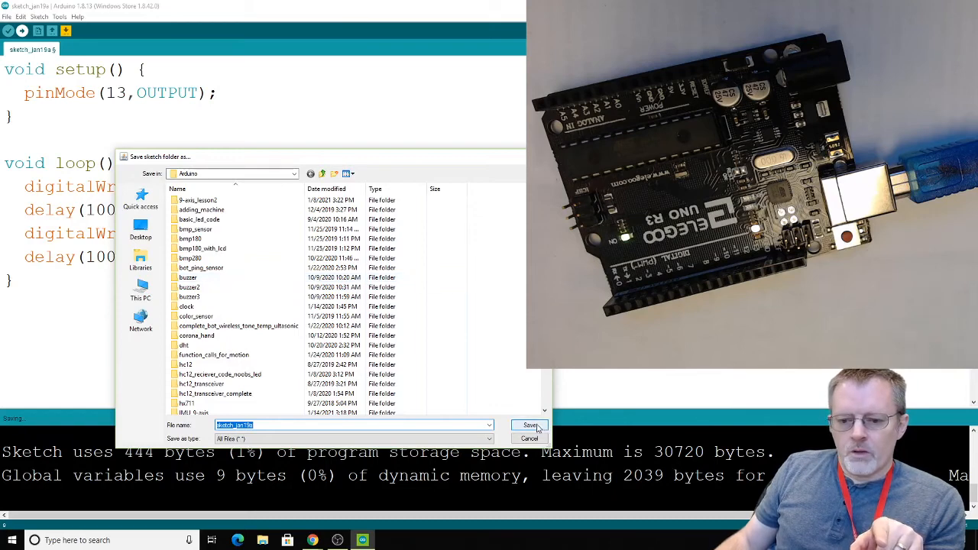
# - Save the sketch under its suggested default name in the Arduino sketch folder
pyautogui.click(529, 425)
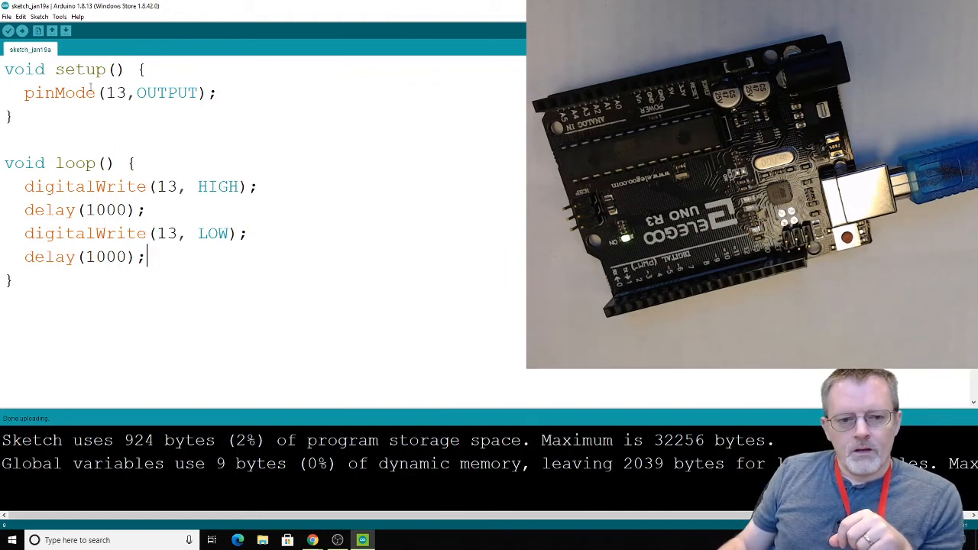
pyautogui.click(60, 16)
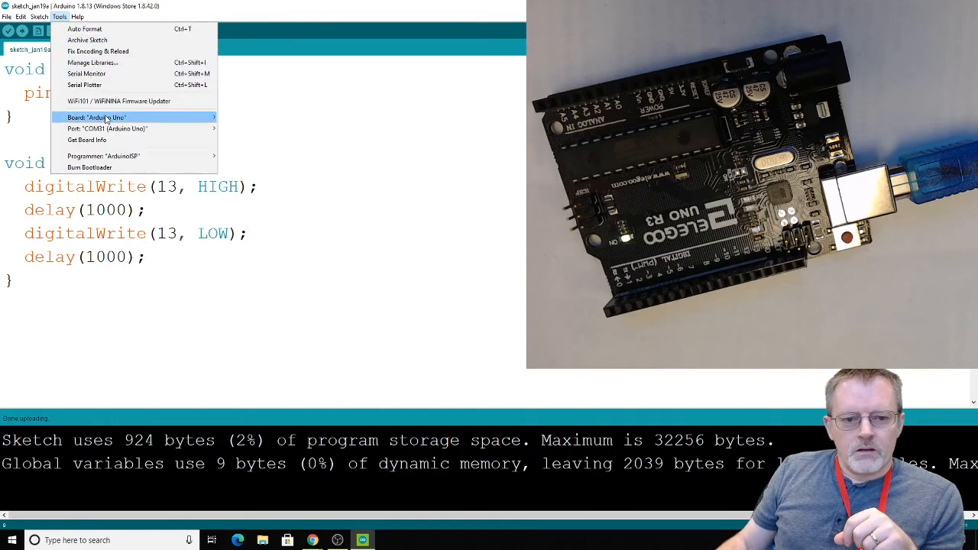
pyautogui.moveTo(257, 136)
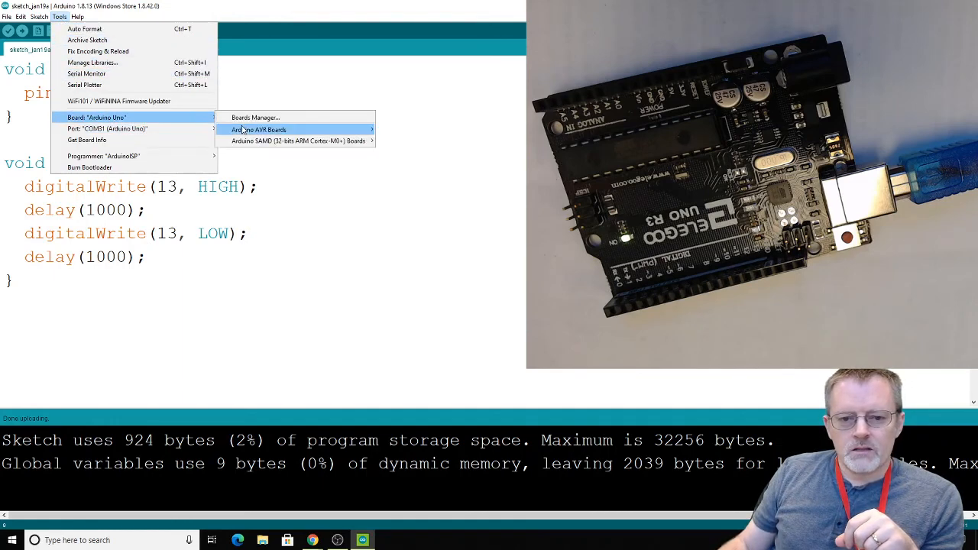
pyautogui.moveTo(258, 129)
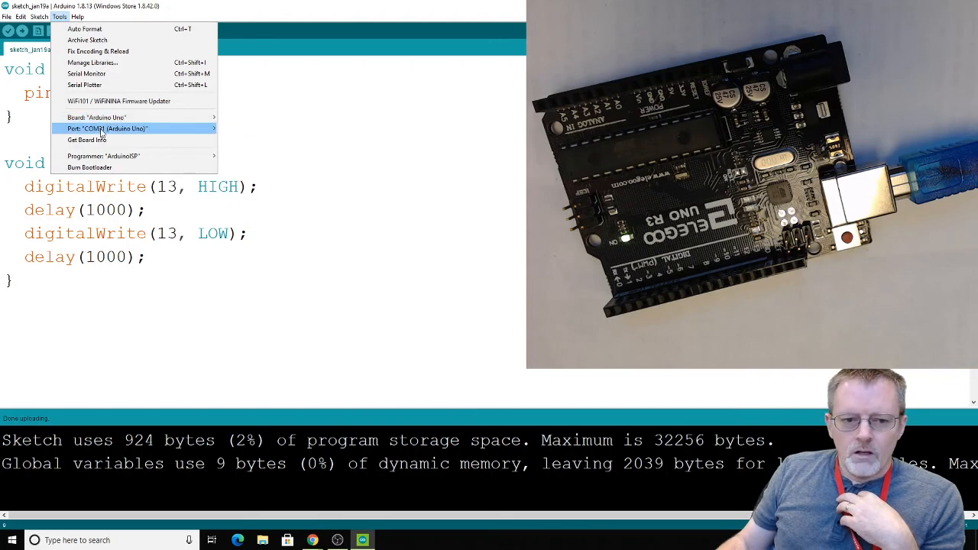
pyautogui.click(107, 128)
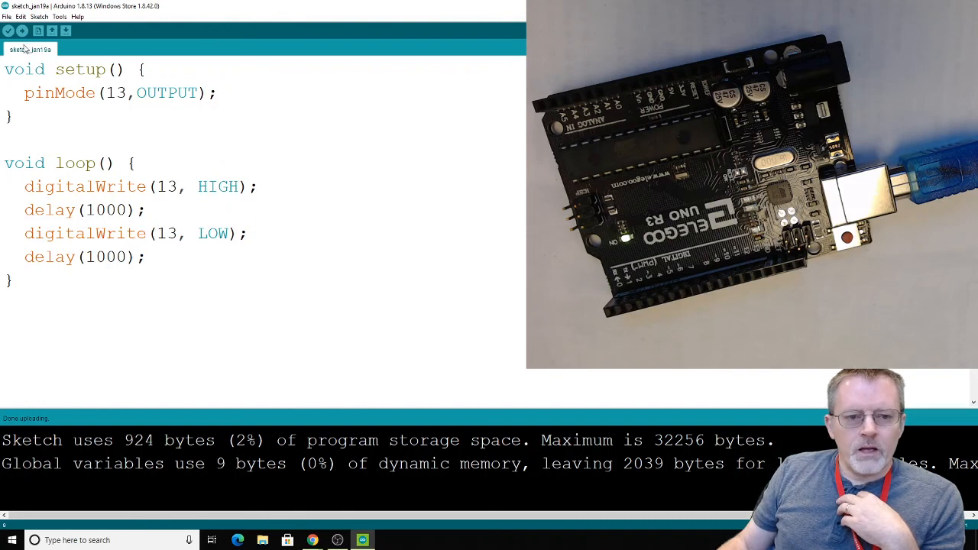
pyautogui.moveTo(20, 33)
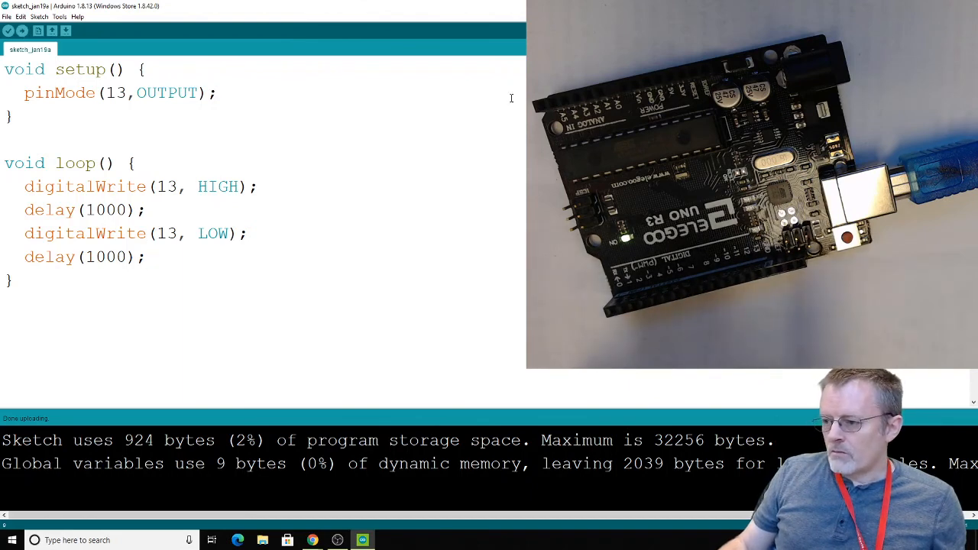
pyautogui.moveTo(375, 100)
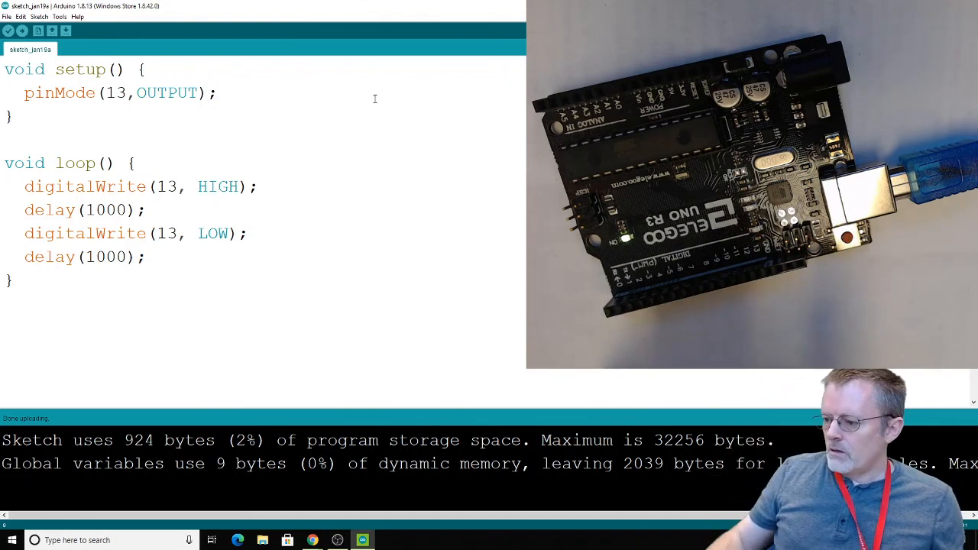